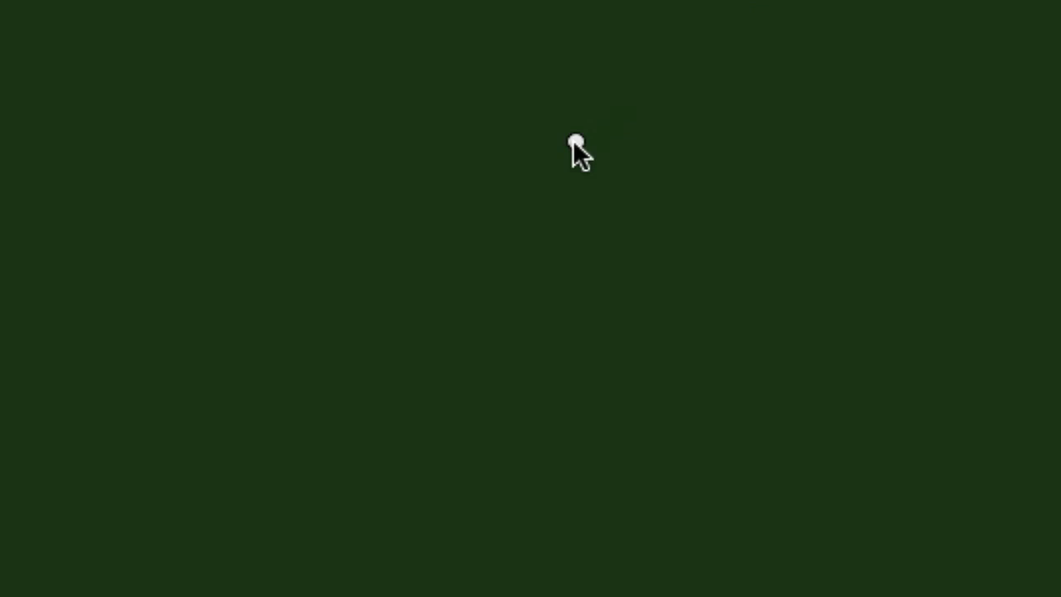
- Sketch the brain outline with the pituitary hanging below it
{"action": "left_click_drag", "start_coordinate": [572, 139], "coordinate": [502, 208]}
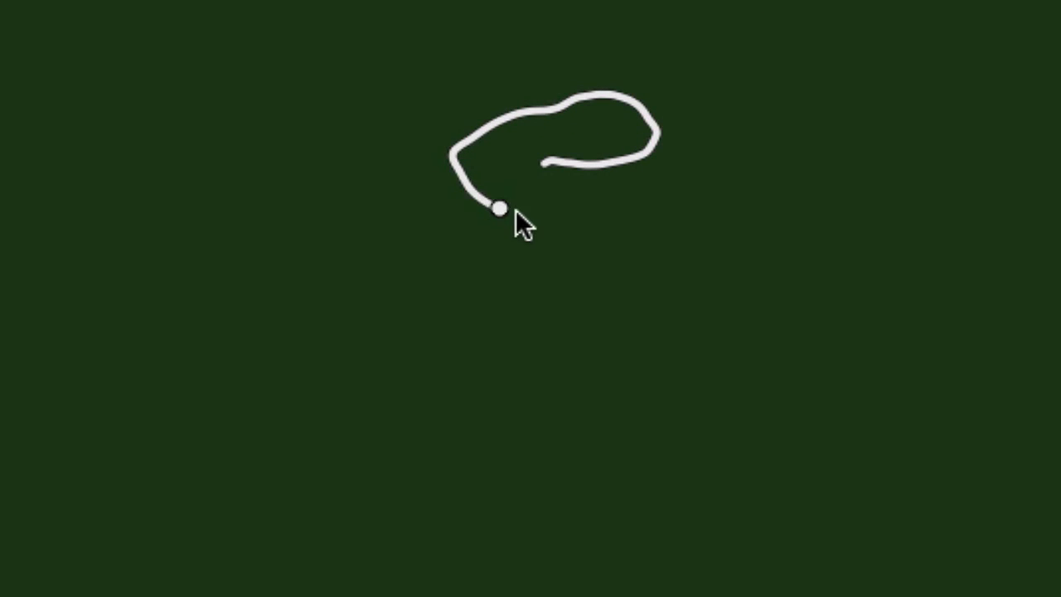
{"action": "left_click_drag", "start_coordinate": [502, 208], "coordinate": [581, 302]}
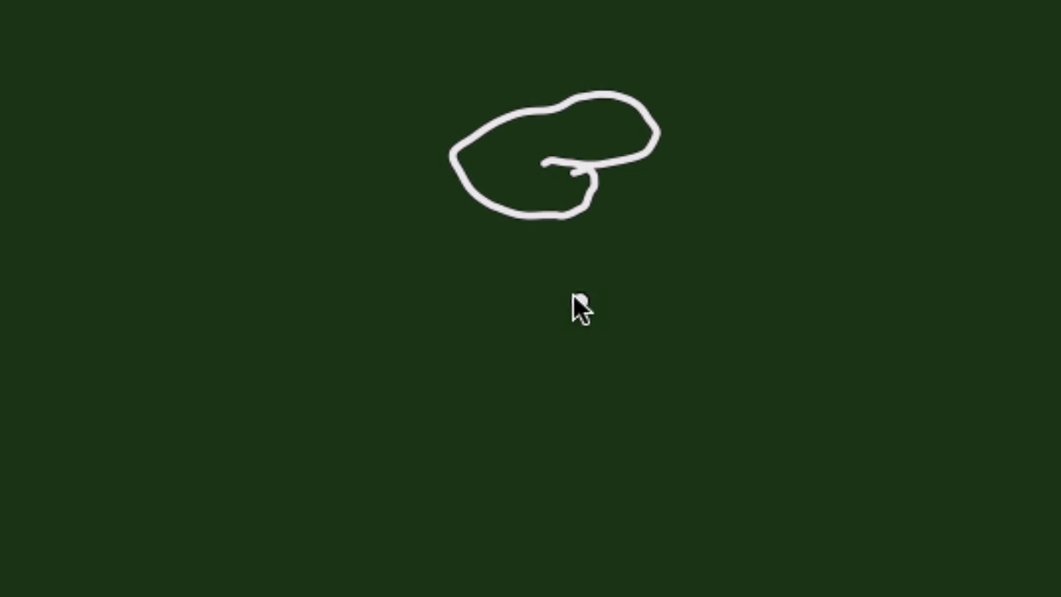
{"action": "left_click_drag", "start_coordinate": [554, 274], "coordinate": [506, 365]}
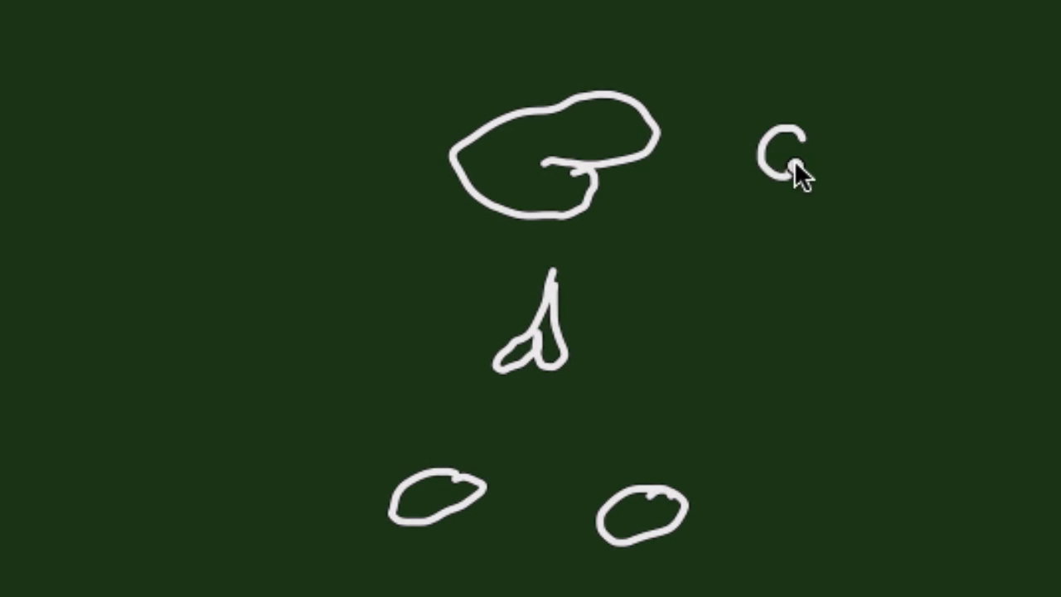
- Label GnRH beside the brain, mark the left ovary E2, and draw the feedback arrow
{"action": "left_click_drag", "start_coordinate": [771, 149], "coordinate": [904, 165]}
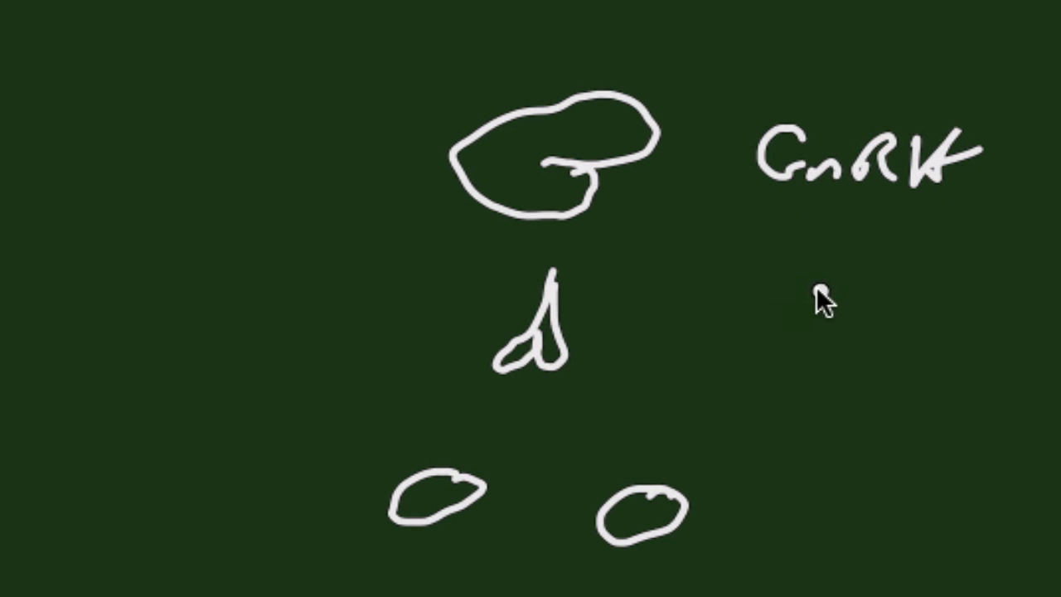
{"action": "mouse_move", "coordinate": [767, 336]}
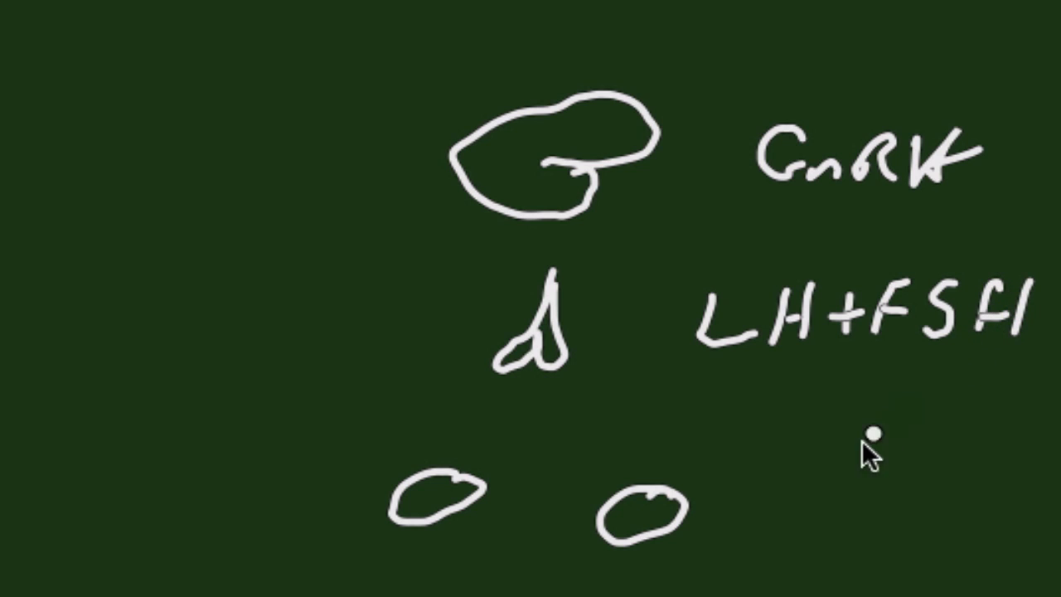
{"action": "mouse_move", "coordinate": [206, 502]}
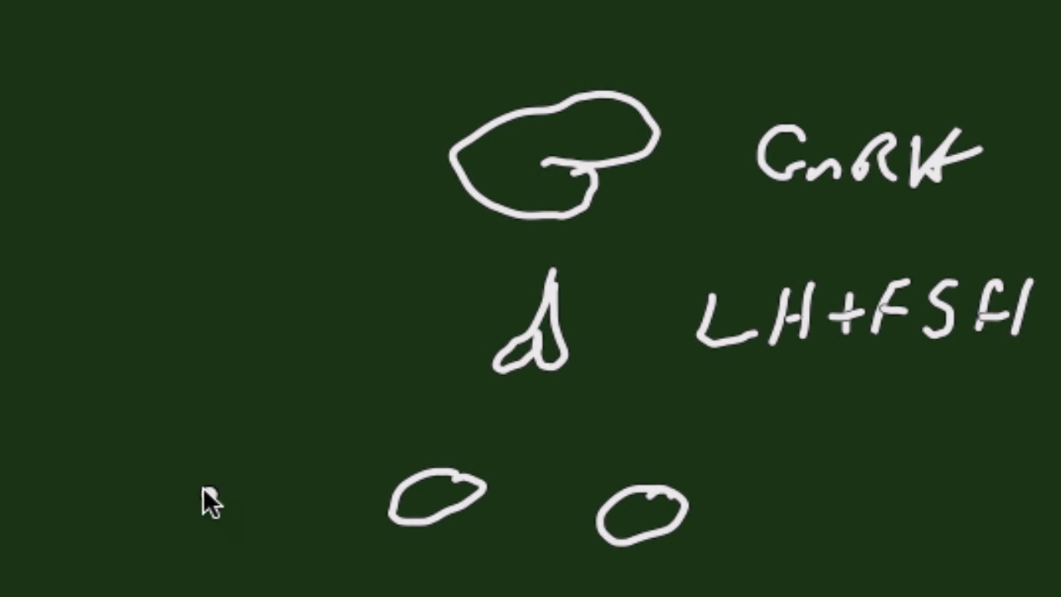
{"action": "left_click_drag", "start_coordinate": [191, 477], "coordinate": [224, 551]}
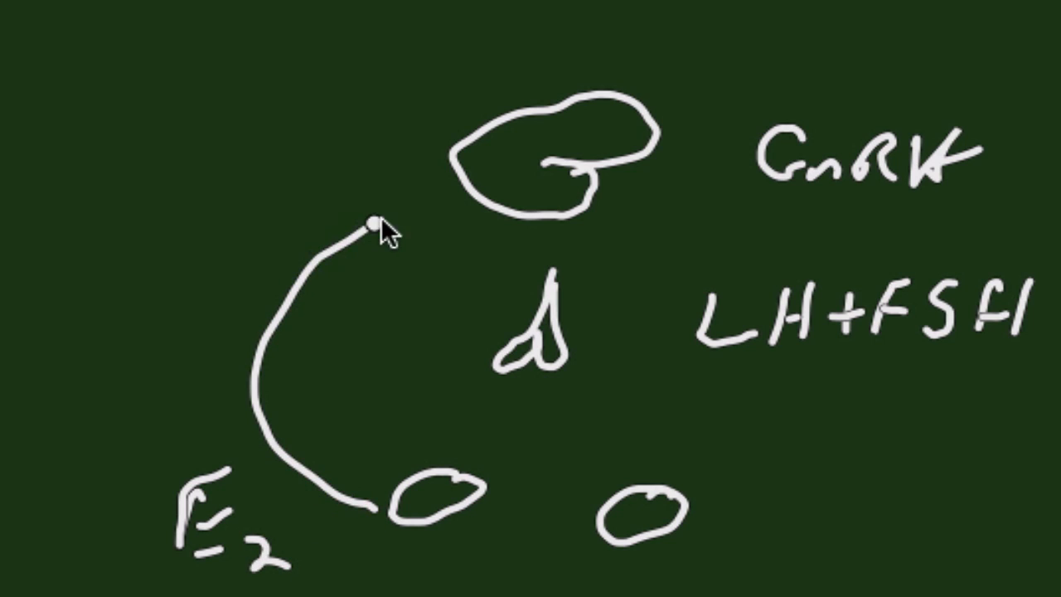
{"action": "left_click_drag", "start_coordinate": [390, 224], "coordinate": [452, 195]}
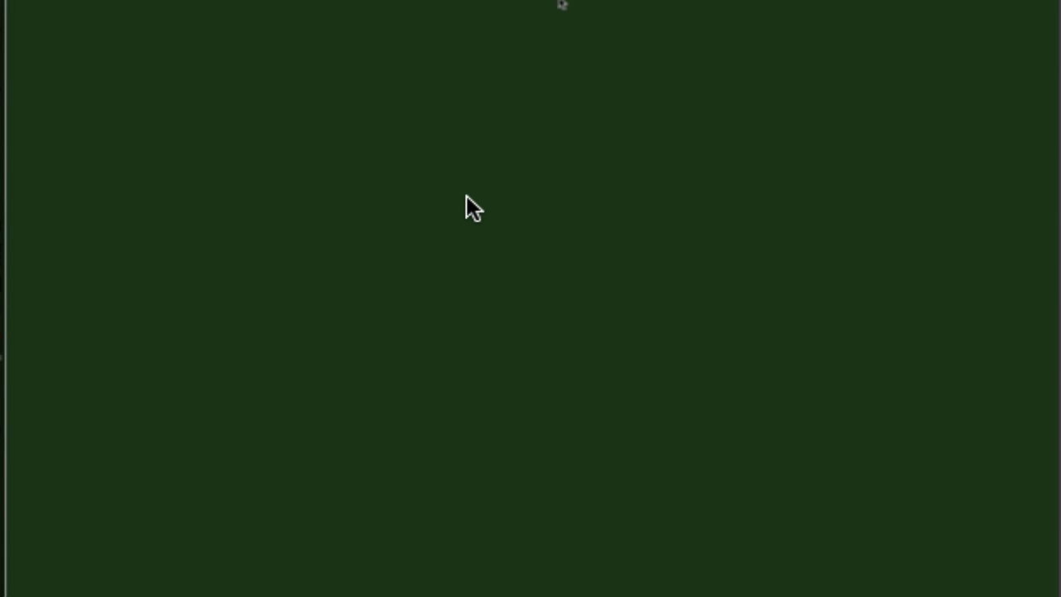
{"action": "mouse_move", "coordinate": [469, 197]}
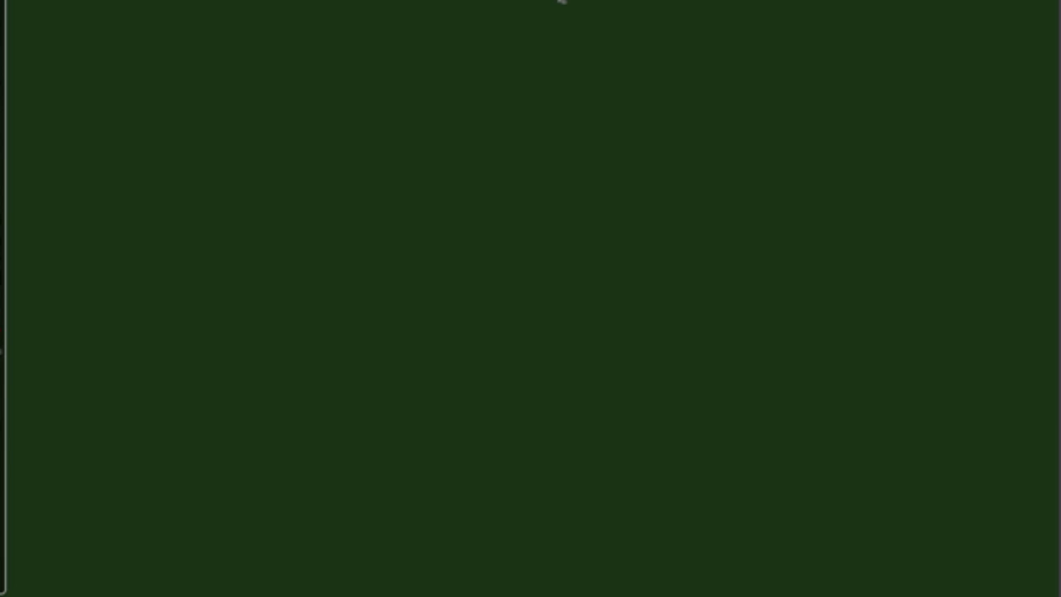
- Handwrite Growth and Thelarche on the top two lines of the board
{"action": "left_click_drag", "start_coordinate": [439, 75], "coordinate": [390, 166]}
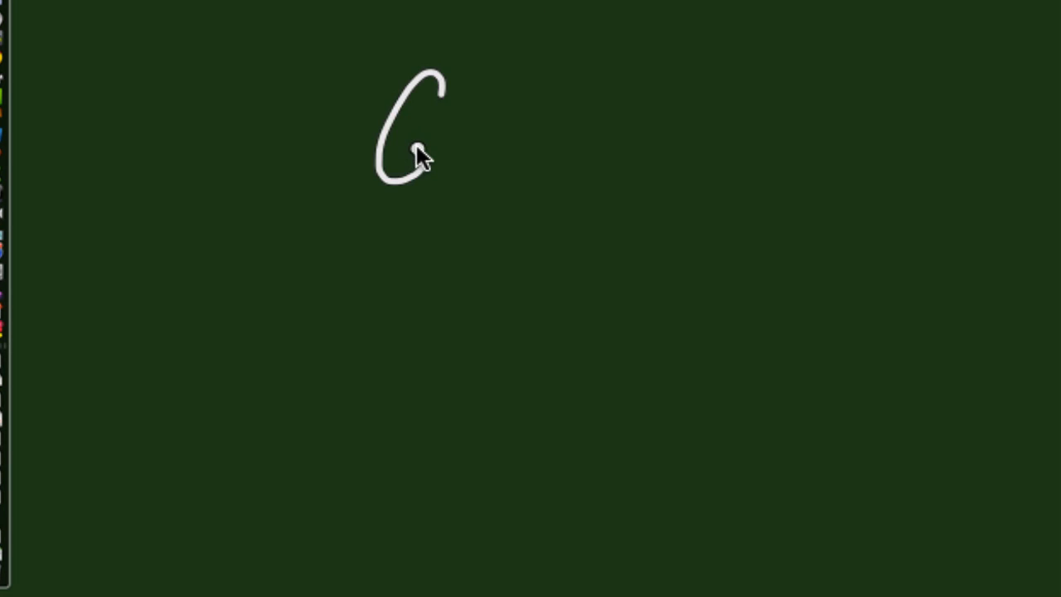
{"action": "left_click_drag", "start_coordinate": [406, 149], "coordinate": [638, 133]}
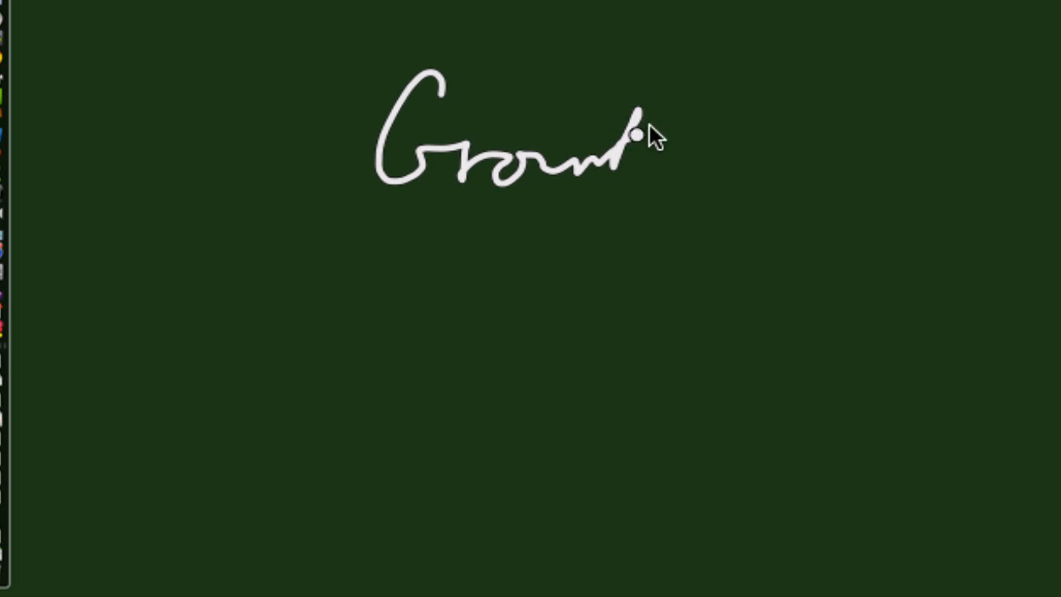
{"action": "left_click_drag", "start_coordinate": [639, 133], "coordinate": [680, 149]}
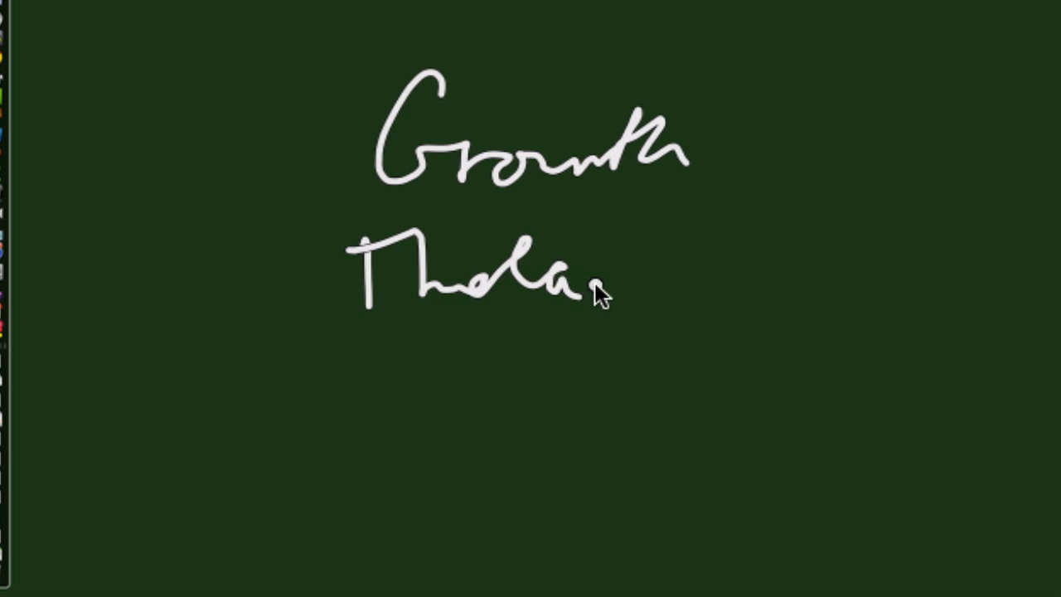
{"action": "left_click_drag", "start_coordinate": [580, 282], "coordinate": [796, 265]}
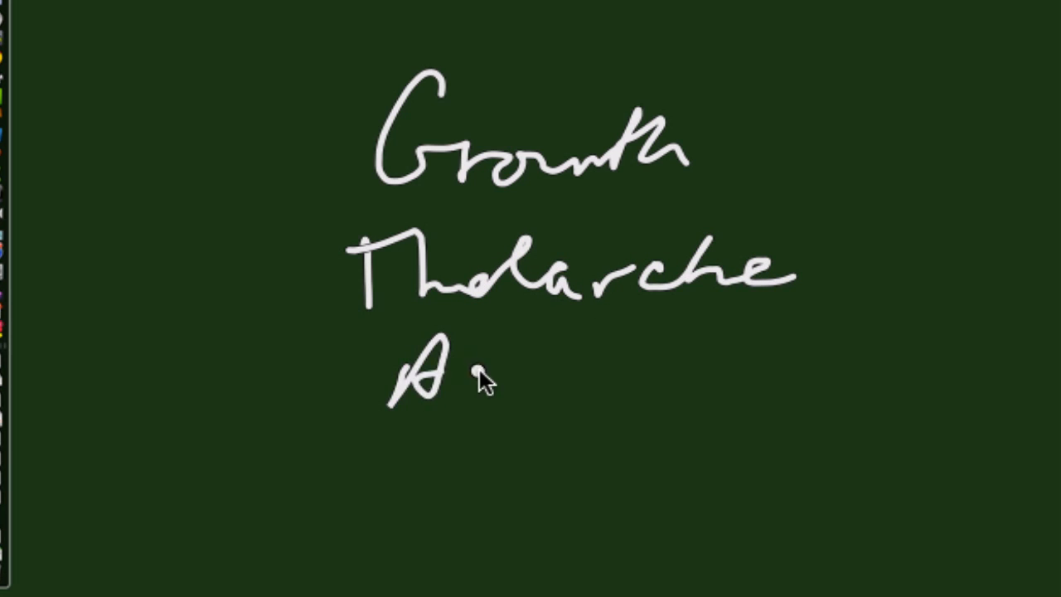
- Add Adrenarche, Menarche and Adult menses on the lines below
{"action": "left_click_drag", "start_coordinate": [448, 373], "coordinate": [671, 381]}
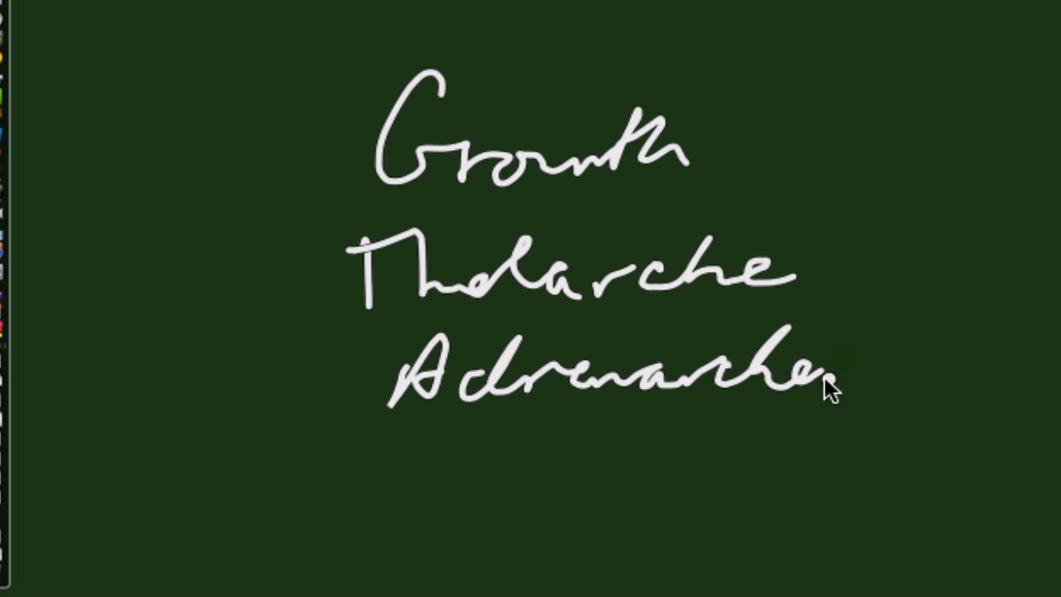
{"action": "mouse_move", "coordinate": [560, 454]}
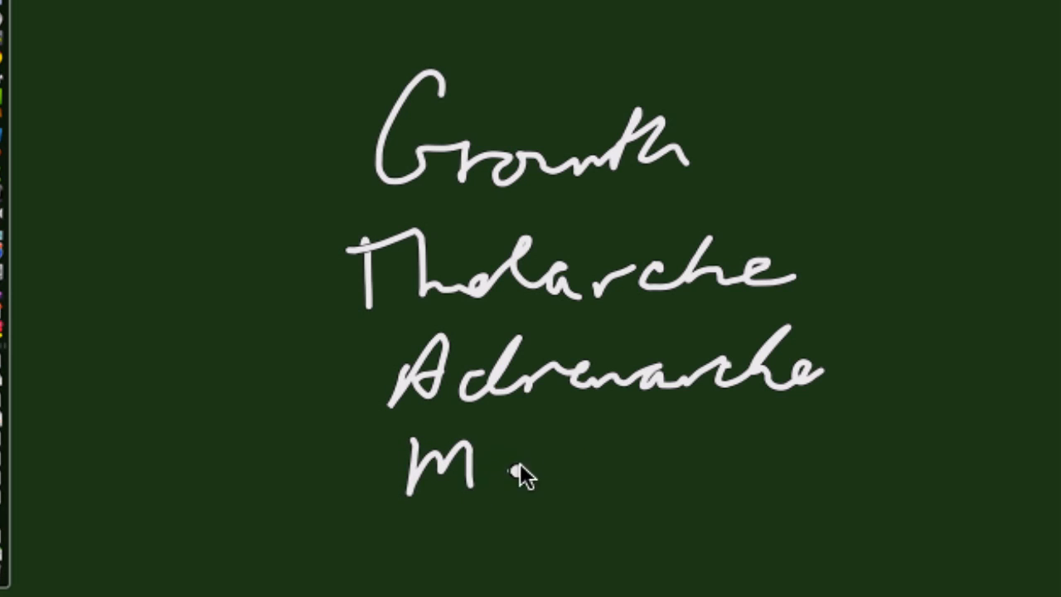
{"action": "left_click_drag", "start_coordinate": [489, 461], "coordinate": [688, 473]}
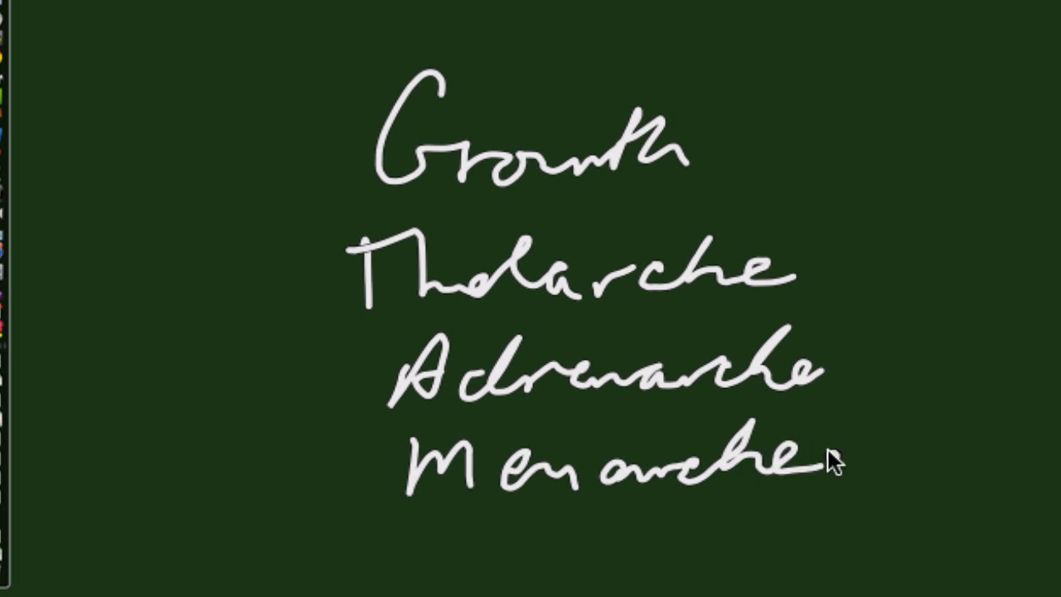
{"action": "left_click_drag", "start_coordinate": [431, 539], "coordinate": [465, 572]}
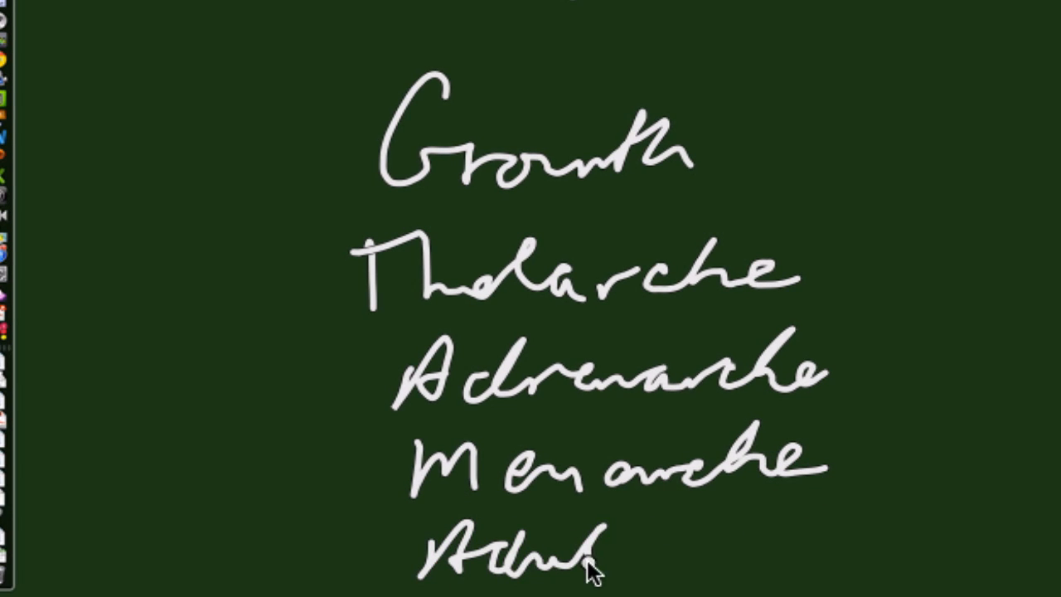
{"action": "left_click_drag", "start_coordinate": [605, 547], "coordinate": [672, 547]}
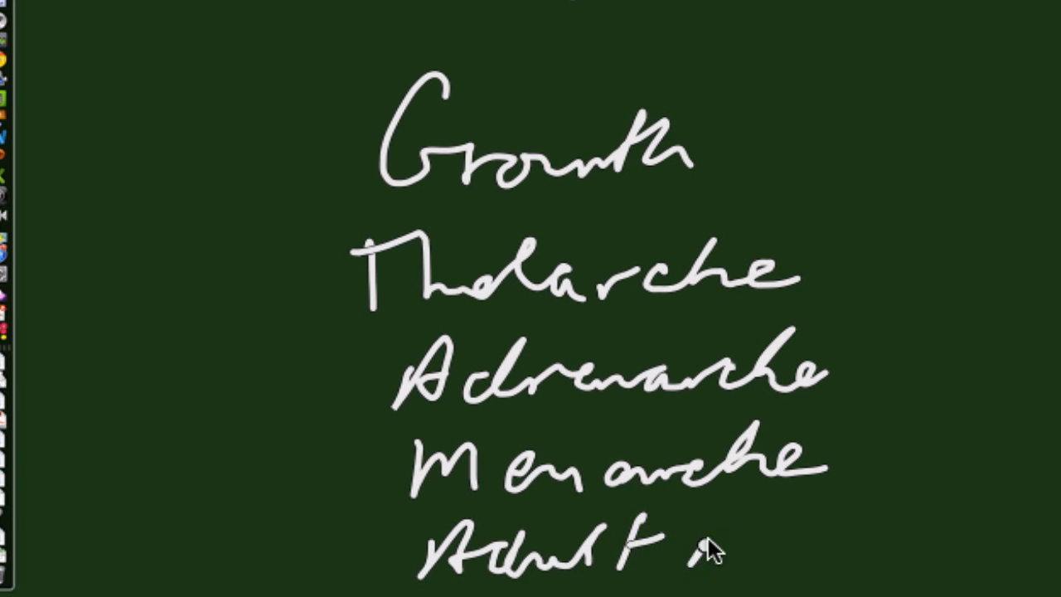
{"action": "left_click_drag", "start_coordinate": [693, 556], "coordinate": [829, 563]}
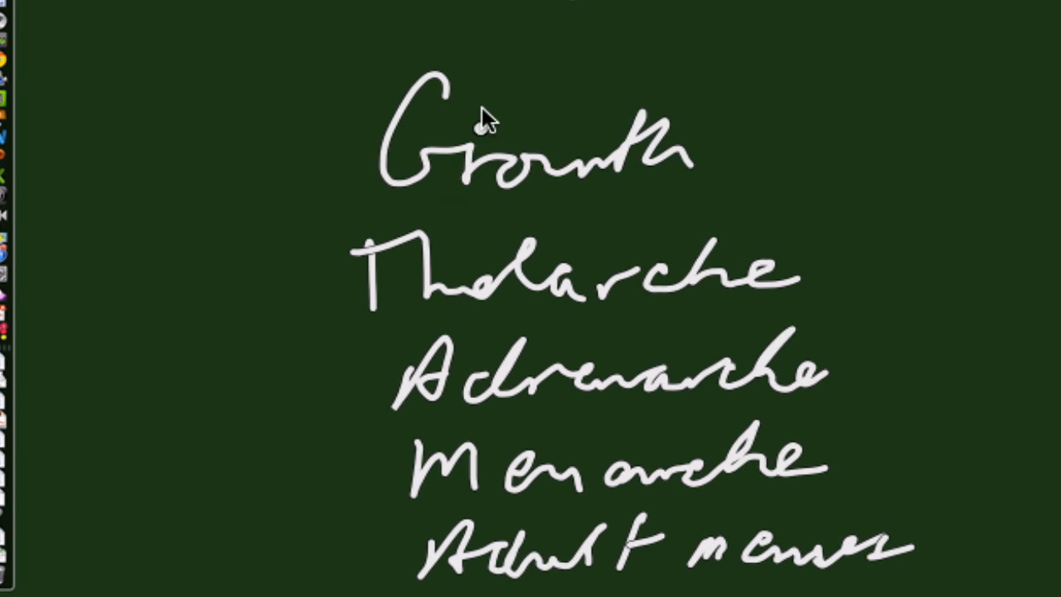
{"action": "left_click_drag", "start_coordinate": [332, 54], "coordinate": [319, 461]}
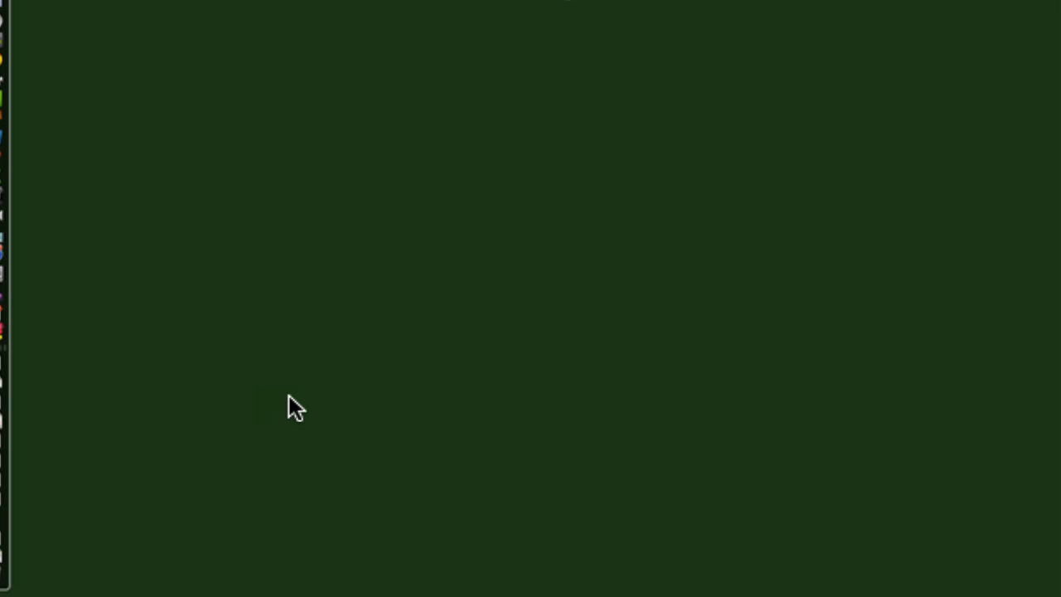
{"action": "mouse_move", "coordinate": [535, 18]}
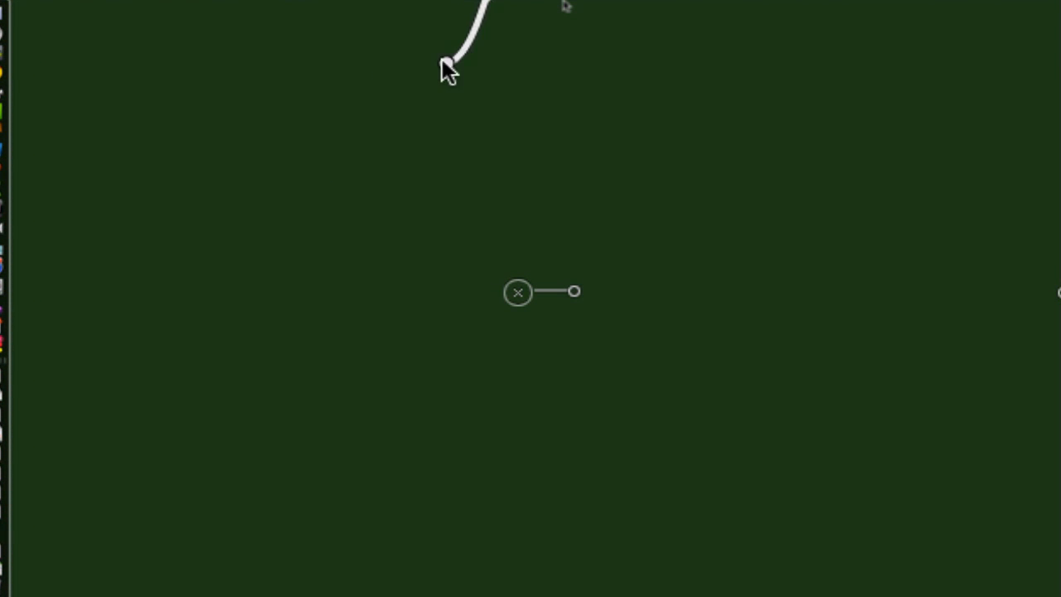
- Handwrite Nutrition at the top, Ethnic below it, and Fat beneath that
{"action": "left_click_drag", "start_coordinate": [447, 67], "coordinate": [655, 91]}
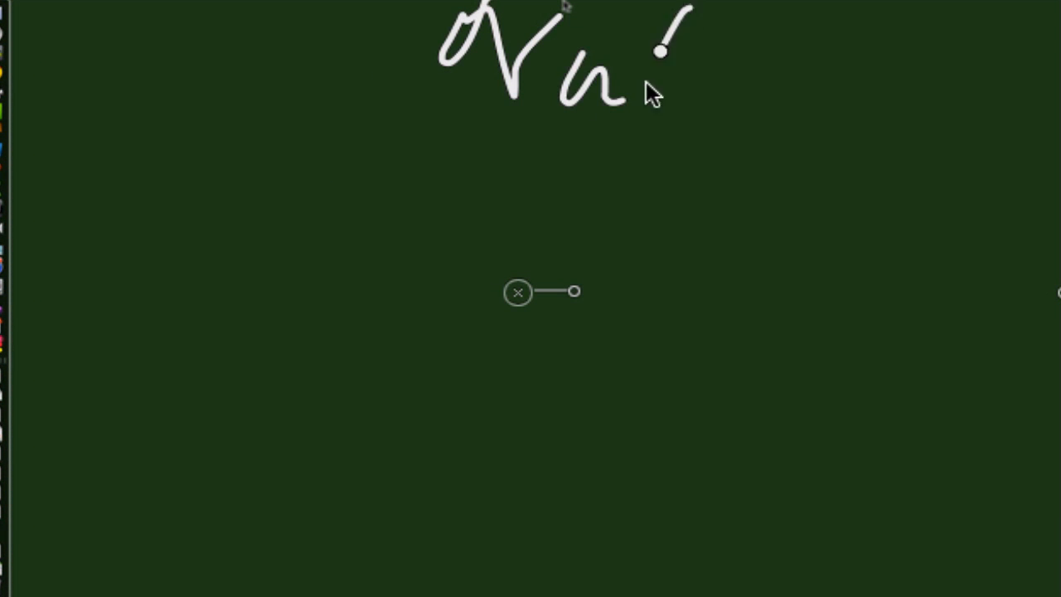
{"action": "left_click_drag", "start_coordinate": [656, 75], "coordinate": [888, 75]}
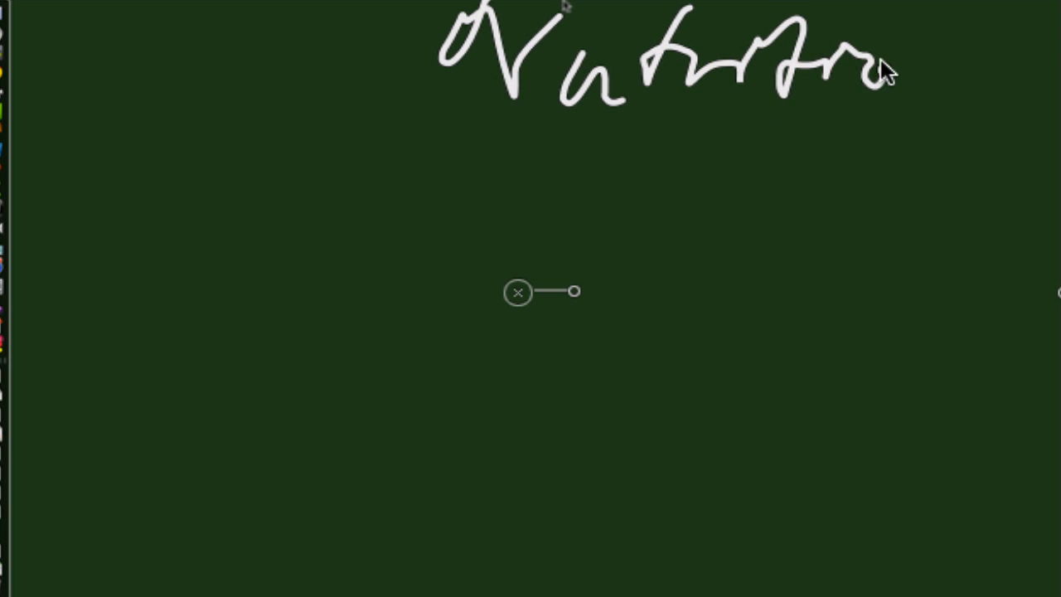
{"action": "left_click_drag", "start_coordinate": [871, 71], "coordinate": [950, 54]}
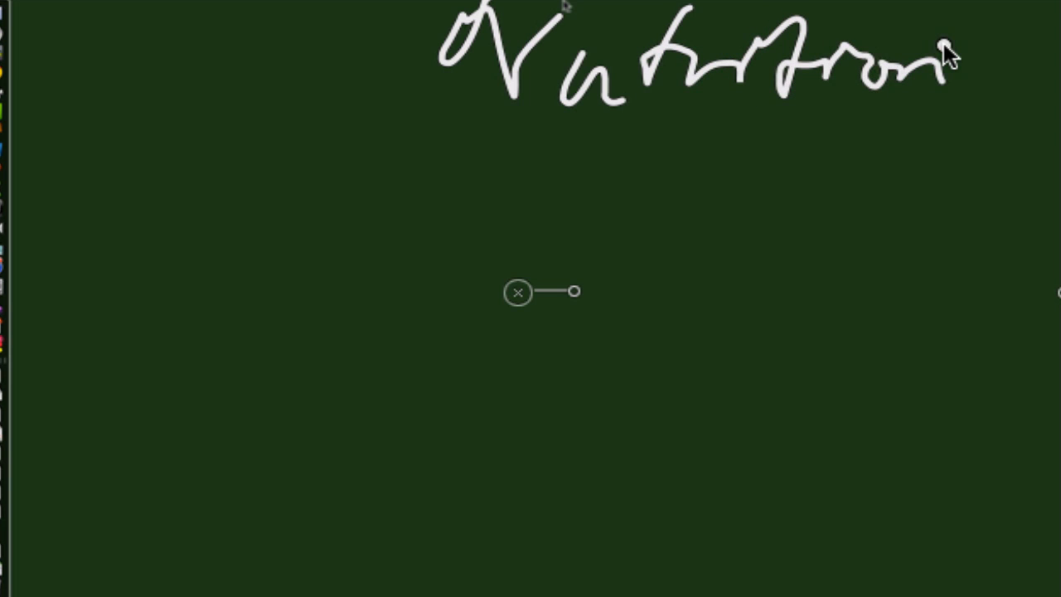
{"action": "mouse_move", "coordinate": [468, 170]}
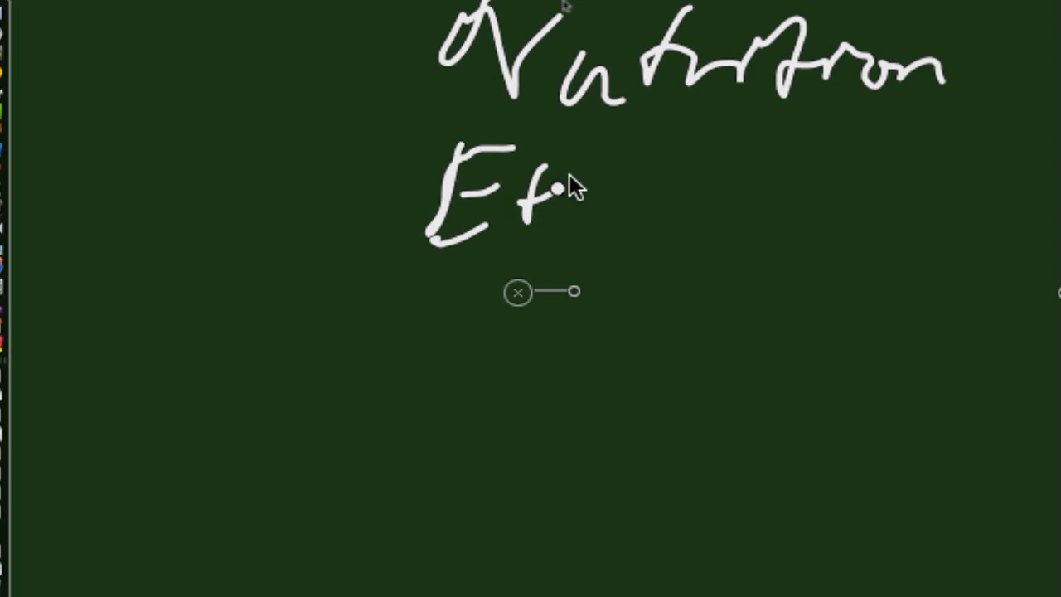
{"action": "left_click_drag", "start_coordinate": [564, 195], "coordinate": [721, 215]}
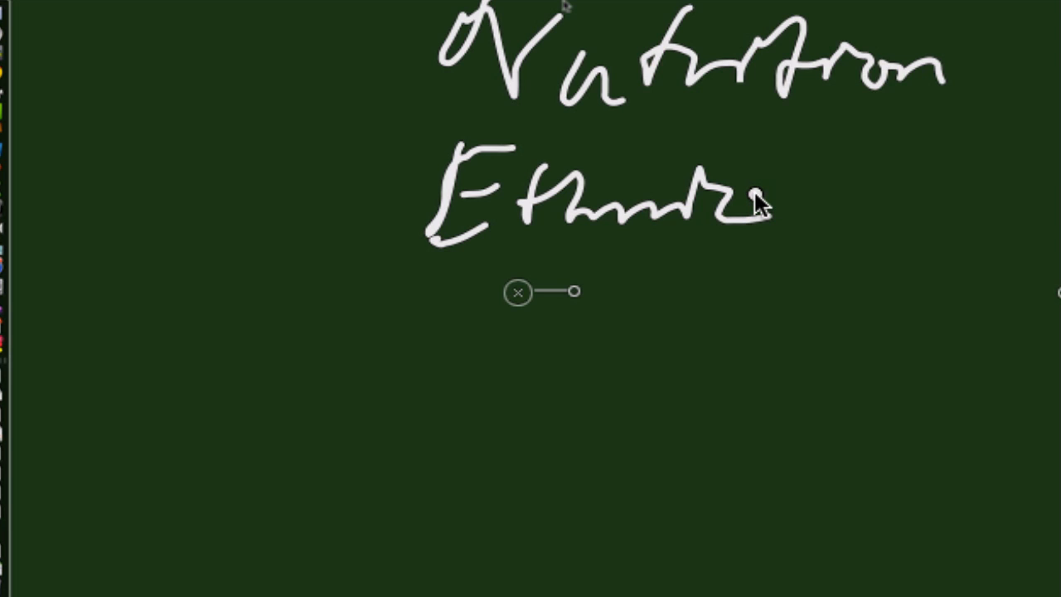
{"action": "mouse_move", "coordinate": [547, 369]}
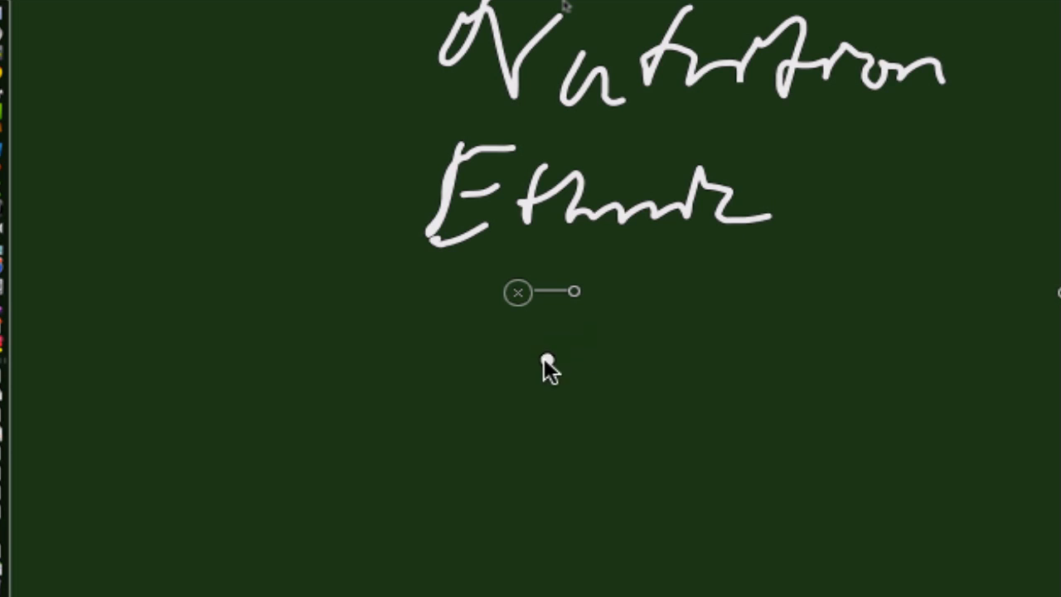
{"action": "left_click_drag", "start_coordinate": [448, 307], "coordinate": [444, 402]}
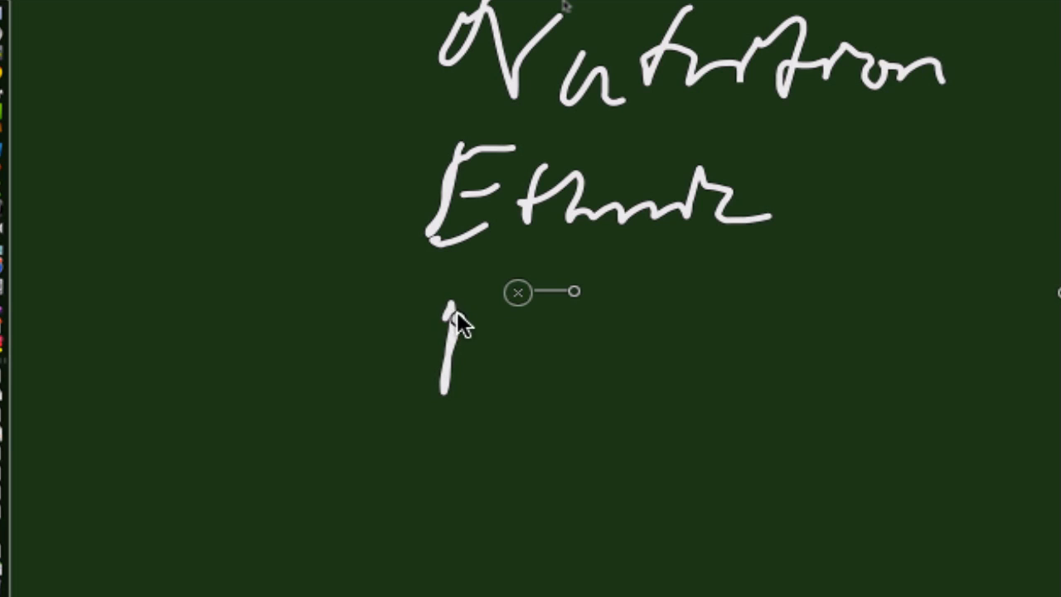
{"action": "left_click_drag", "start_coordinate": [448, 315], "coordinate": [456, 303]}
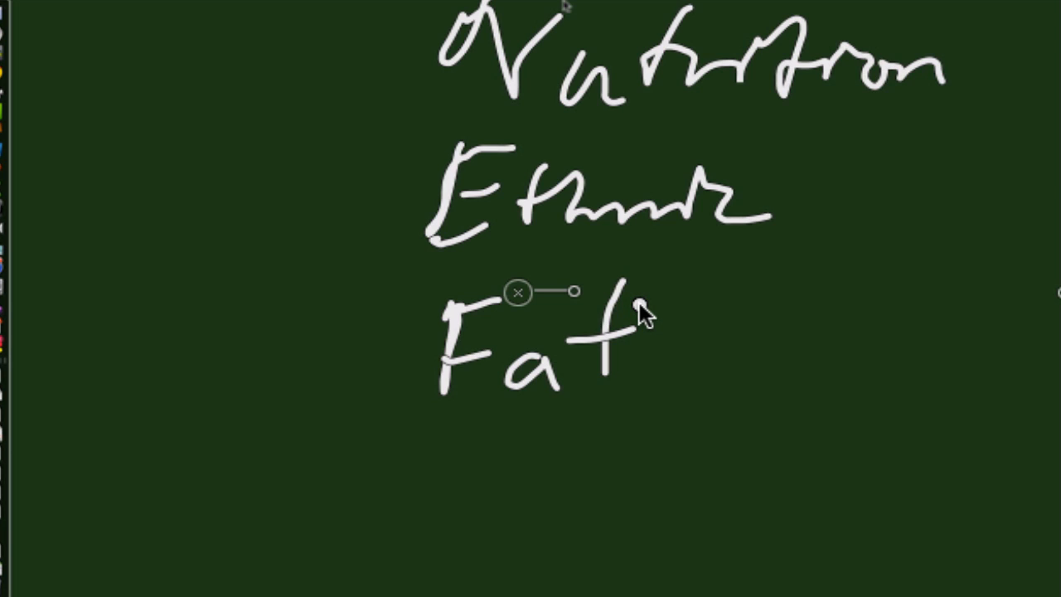
{"action": "left_click", "coordinate": [518, 293]}
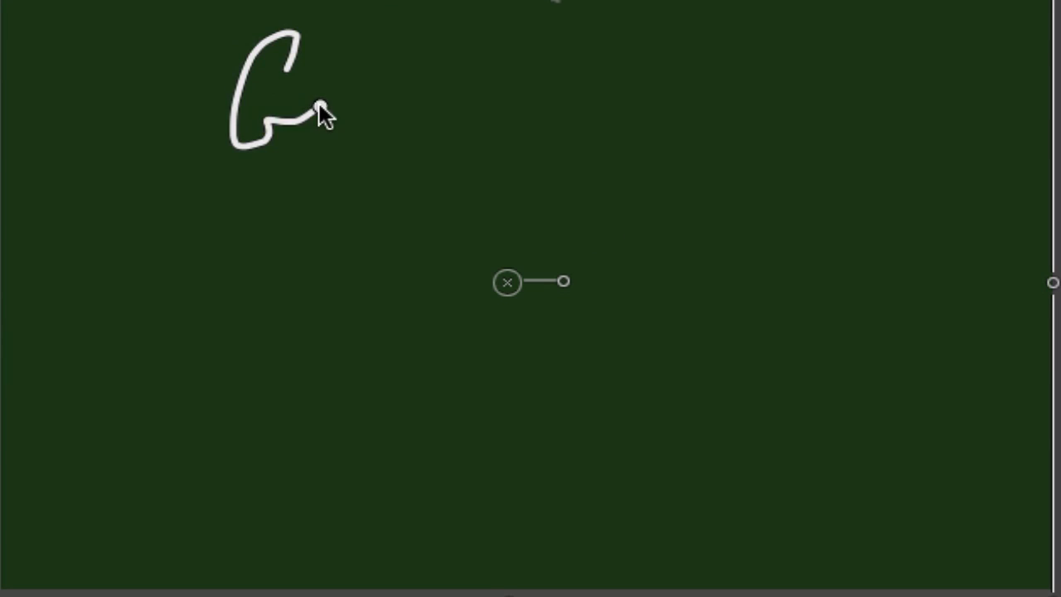
- Handwrite Growth across the top left of the fresh board
{"action": "left_click_drag", "start_coordinate": [323, 116], "coordinate": [539, 133]}
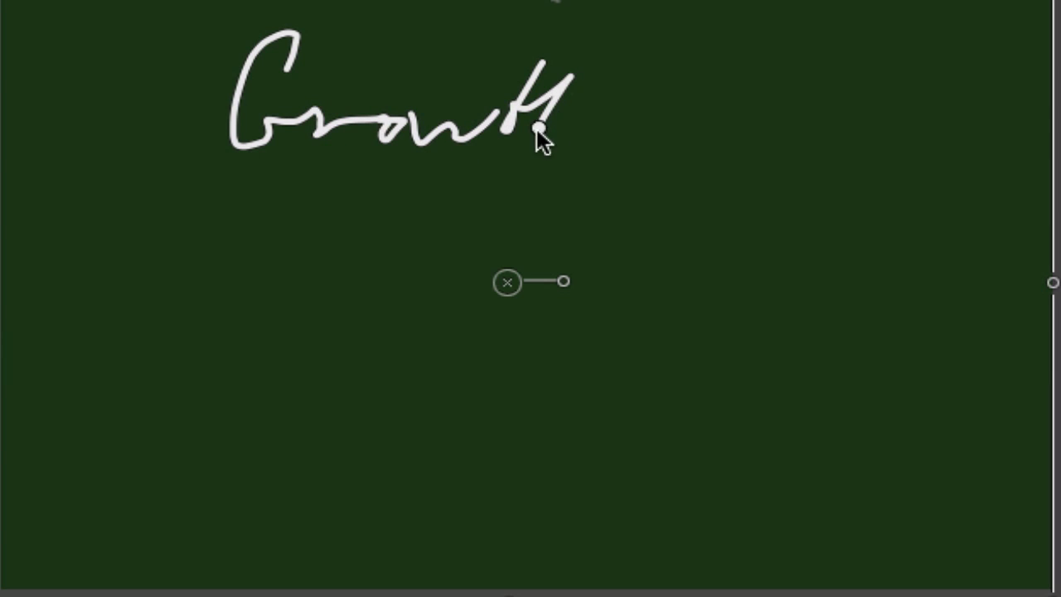
{"action": "left_click_drag", "start_coordinate": [539, 124], "coordinate": [830, 124]}
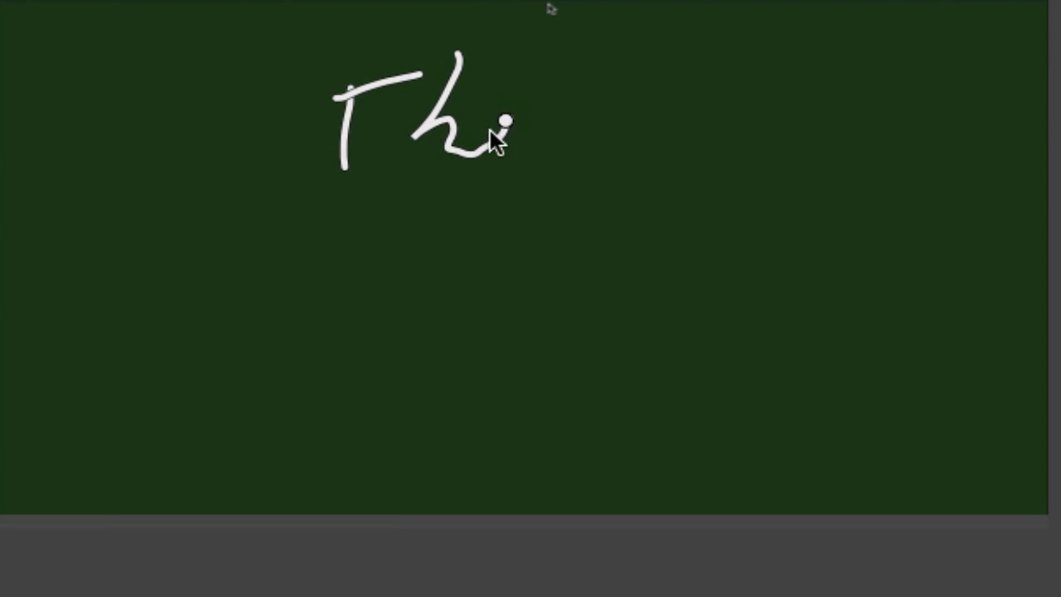
- Write Thelarche at the top with the ages 9, 8 y noted beneath
{"action": "left_click_drag", "start_coordinate": [498, 133], "coordinate": [788, 91]}
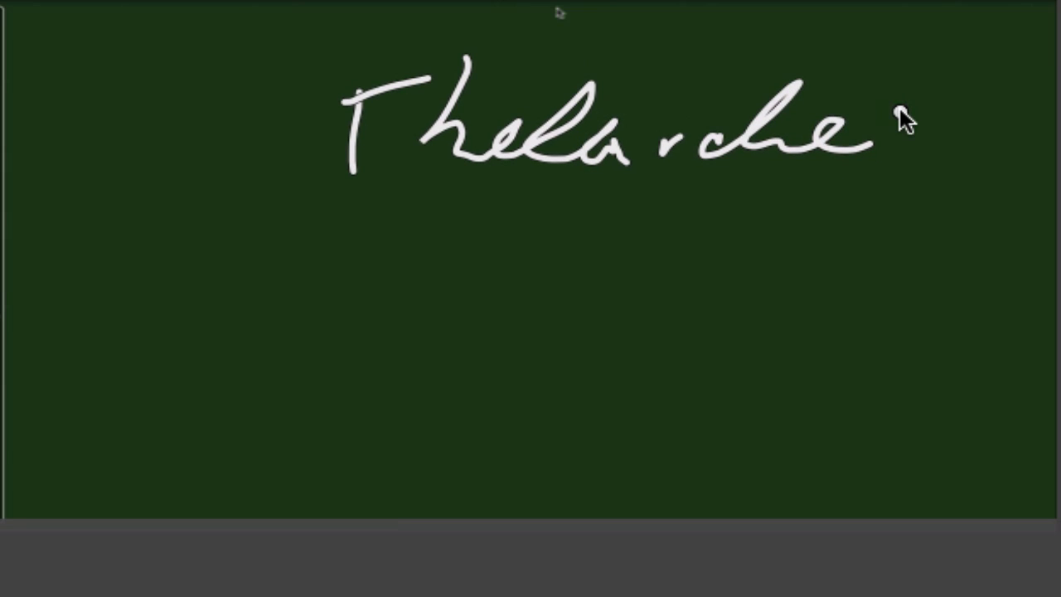
{"action": "left_click_drag", "start_coordinate": [614, 282], "coordinate": [572, 349]}
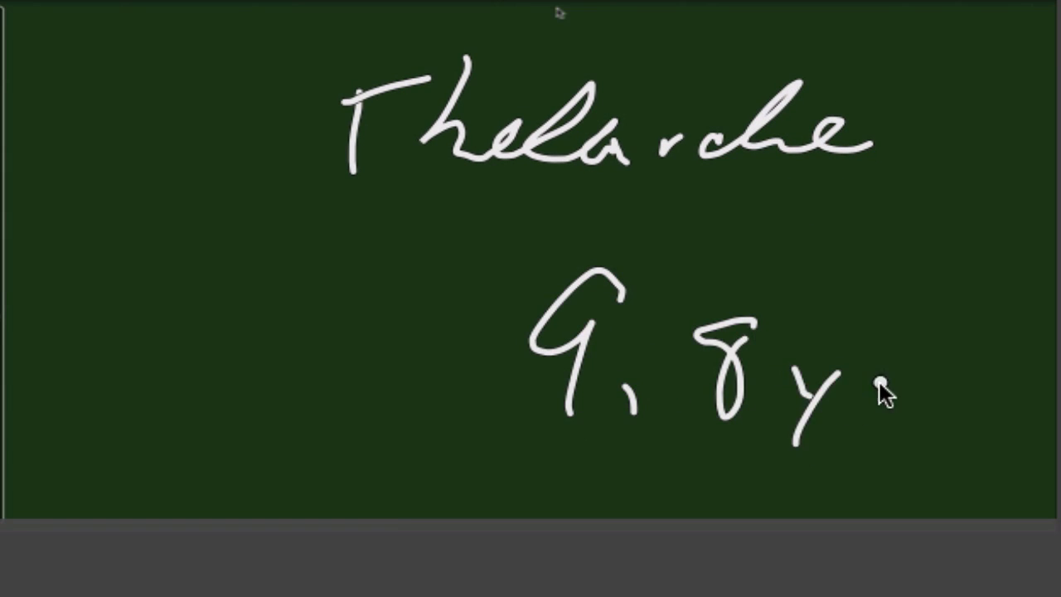
{"action": "left_click_drag", "start_coordinate": [862, 365], "coordinate": [937, 406]}
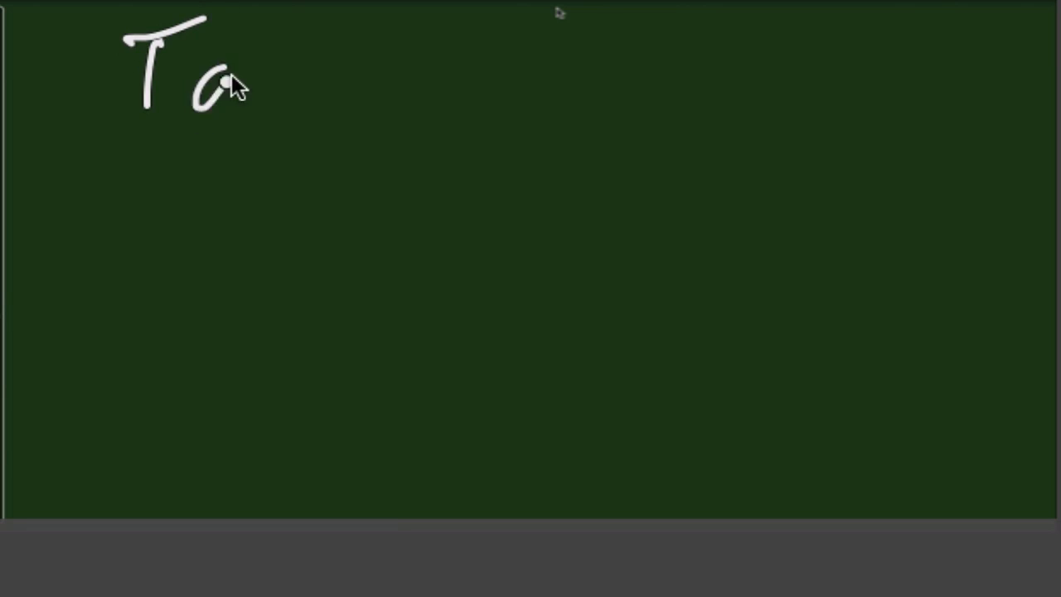
- Write the Tanner stages heading and start a breast-profile outline below it
{"action": "left_click_drag", "start_coordinate": [232, 83], "coordinate": [564, 83]}
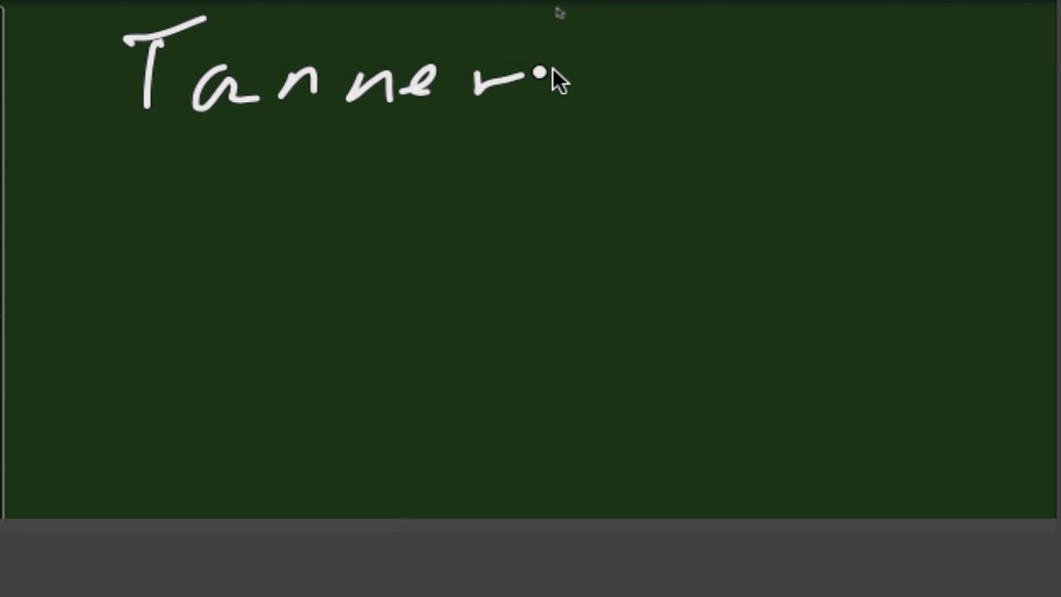
{"action": "left_click_drag", "start_coordinate": [589, 75], "coordinate": [755, 124]}
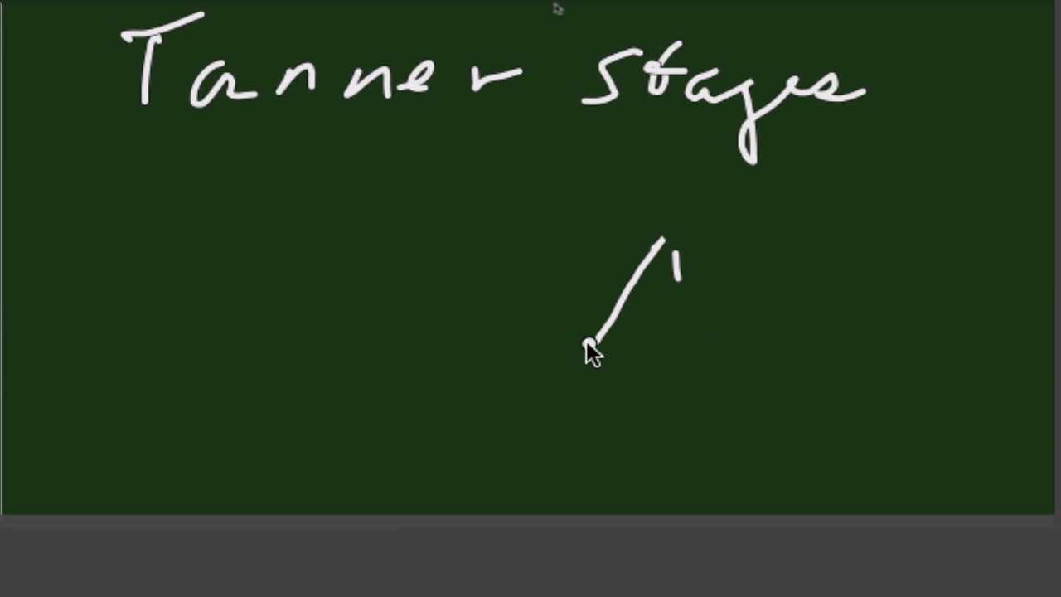
{"action": "left_click_drag", "start_coordinate": [592, 344], "coordinate": [576, 390]}
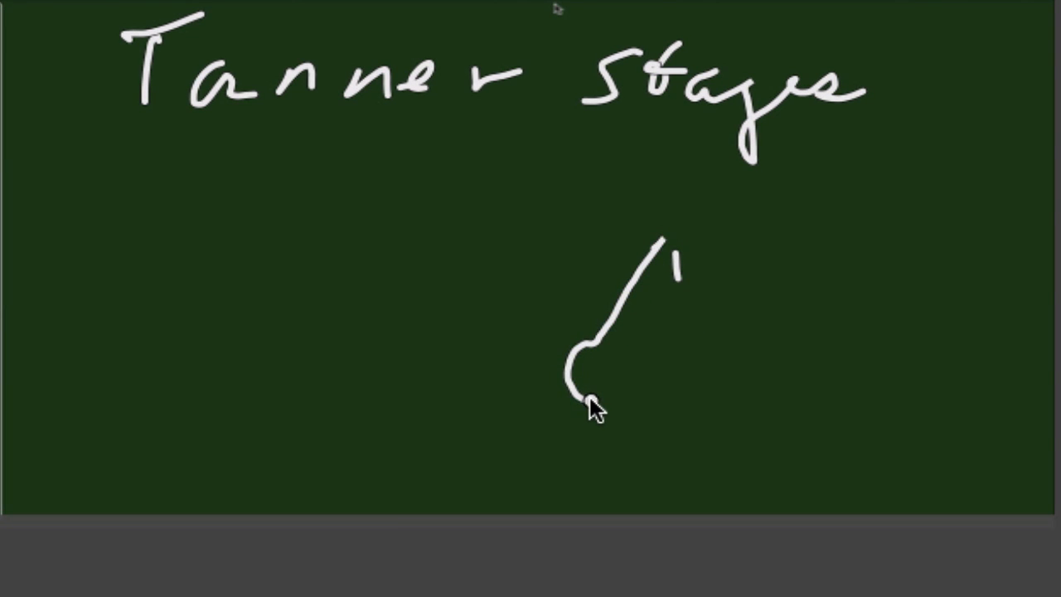
{"action": "left_click_drag", "start_coordinate": [572, 394], "coordinate": [668, 410]}
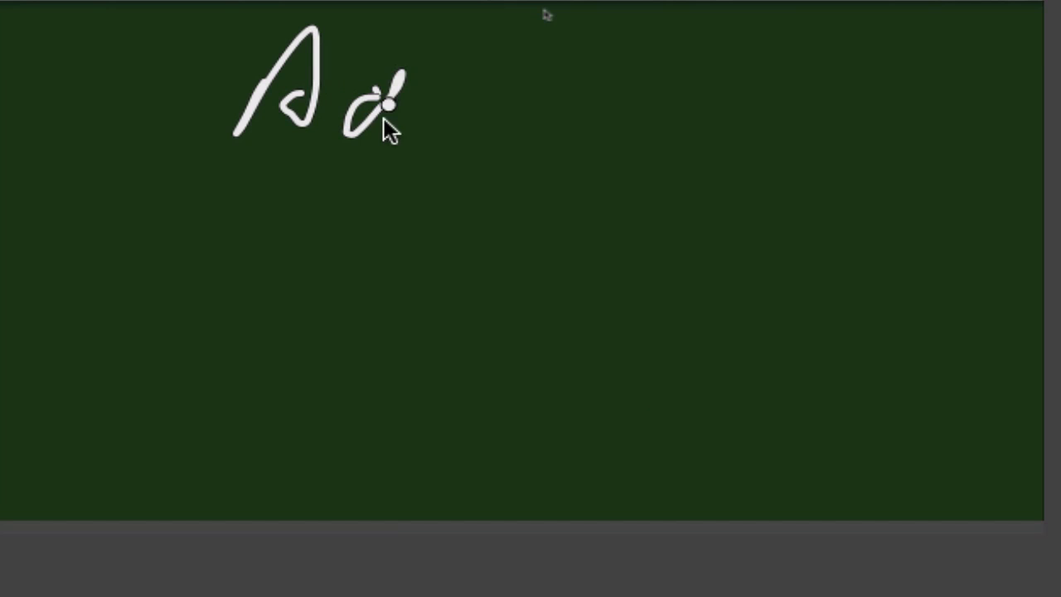
- Handwrite Adrenarche at the top with the age 10, 5 beneath it
{"action": "left_click_drag", "start_coordinate": [398, 108], "coordinate": [655, 133]}
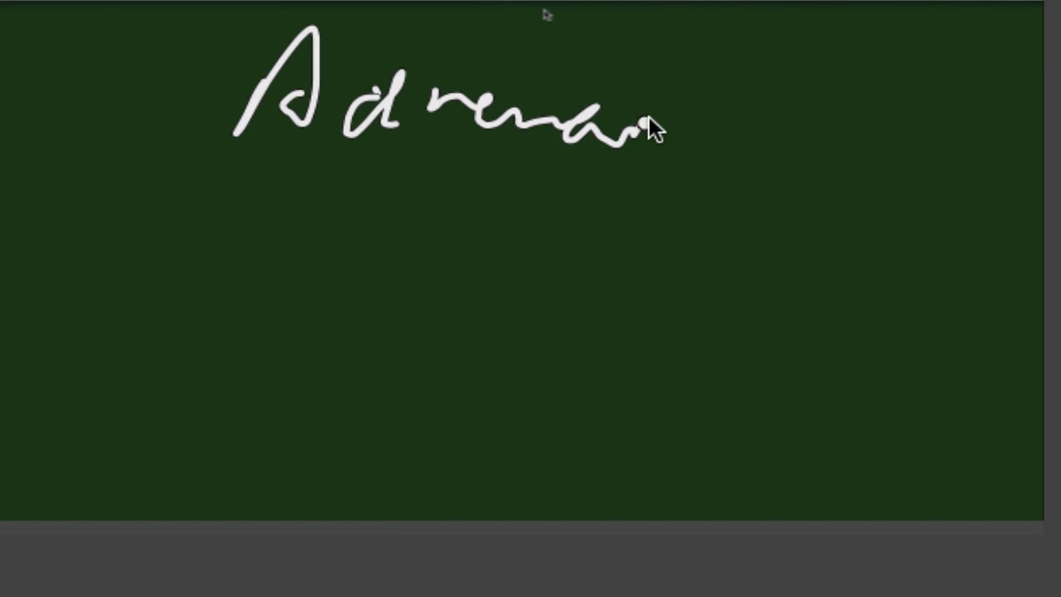
{"action": "left_click_drag", "start_coordinate": [647, 124], "coordinate": [863, 108]}
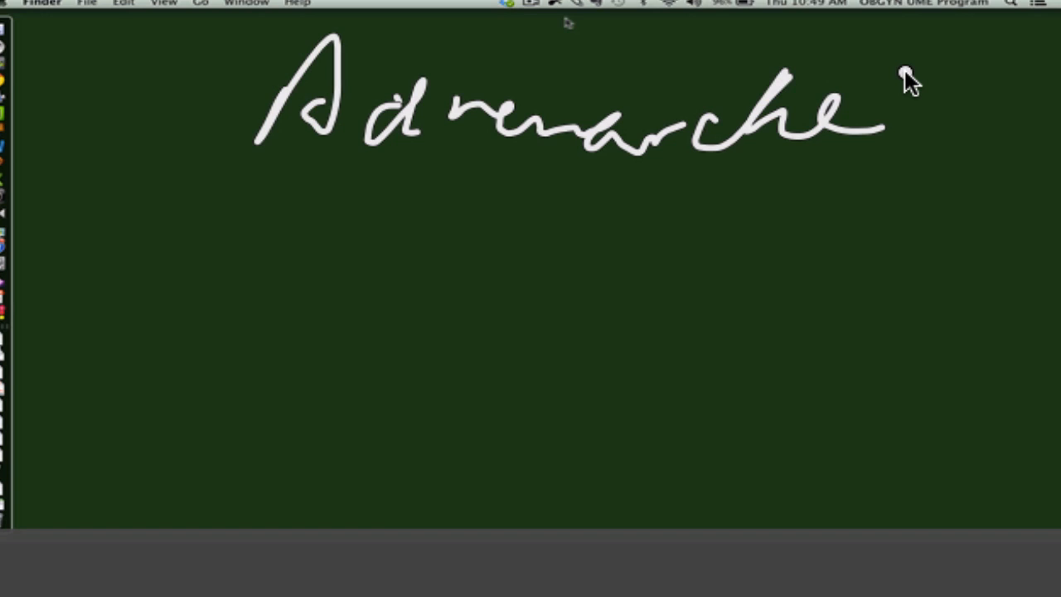
{"action": "mouse_move", "coordinate": [438, 289]}
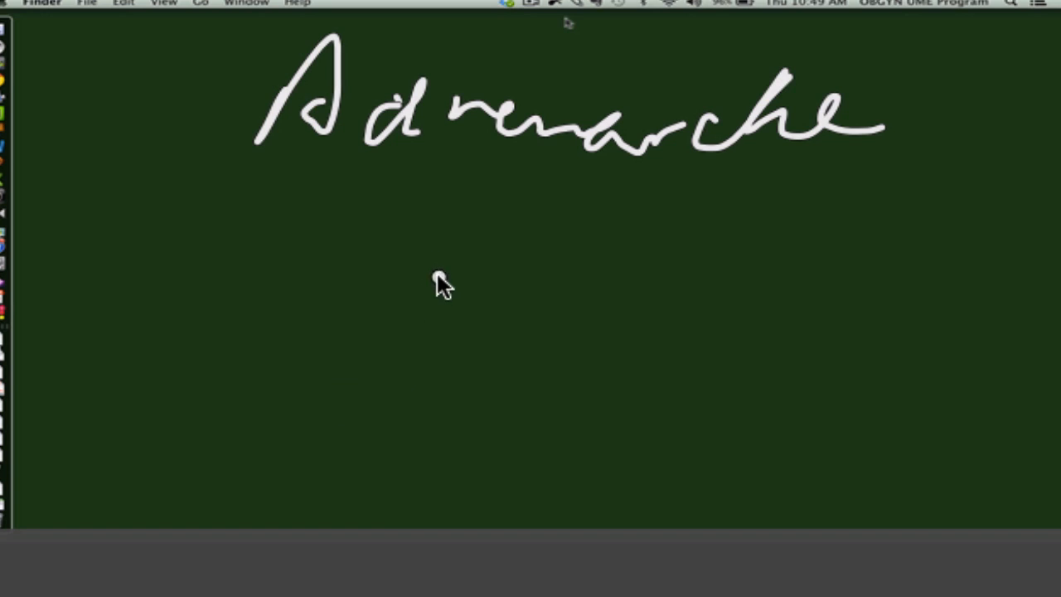
{"action": "left_click_drag", "start_coordinate": [431, 290], "coordinate": [705, 349]}
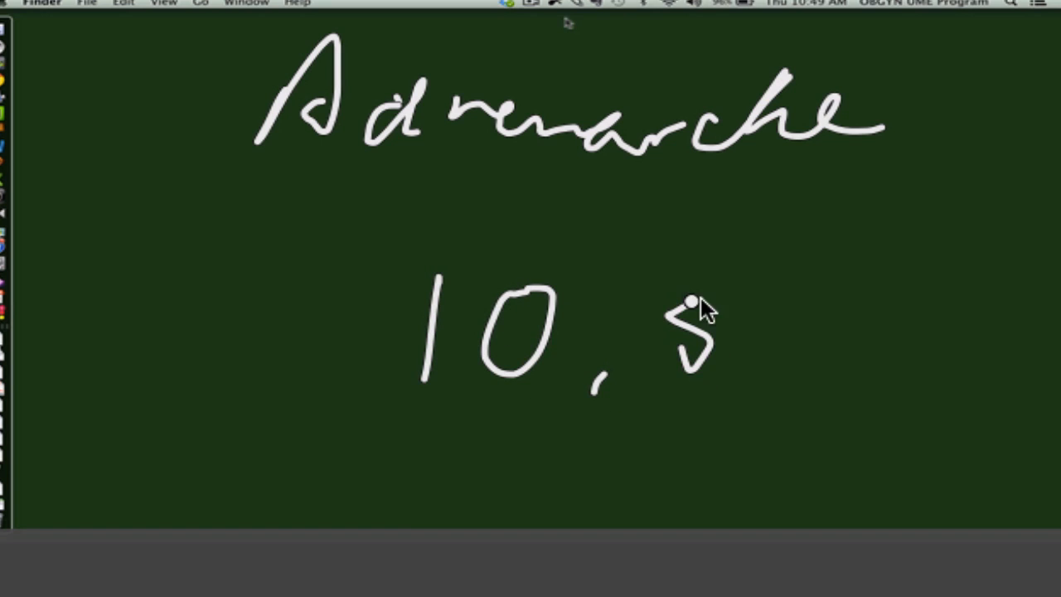
{"action": "left_click_drag", "start_coordinate": [689, 307], "coordinate": [912, 357]}
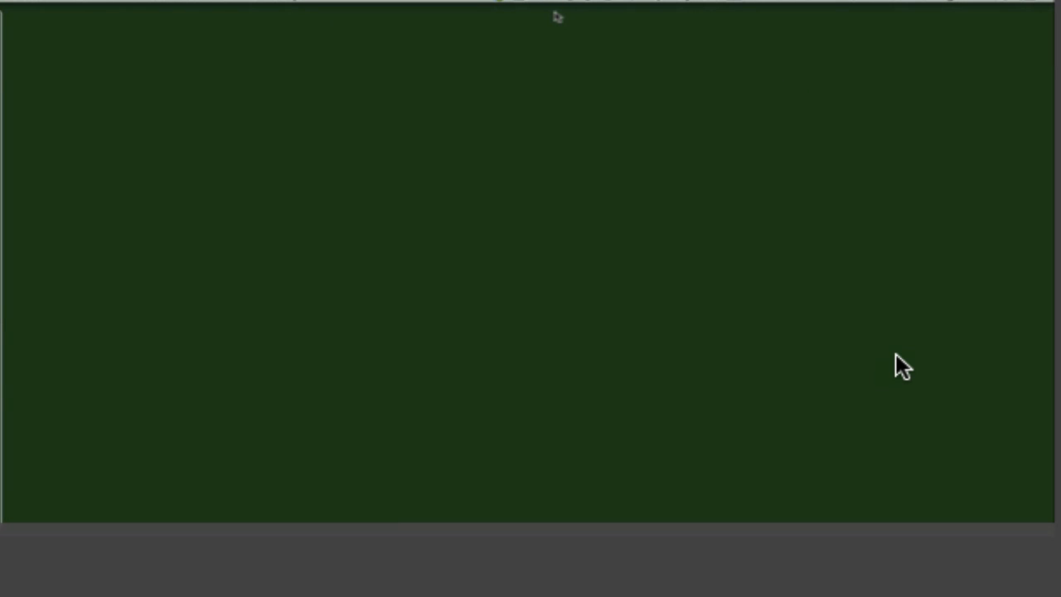
- Write Menarche across the top and 12.8 yrs beneath it
{"action": "left_click_drag", "start_coordinate": [257, 128], "coordinate": [278, 54]}
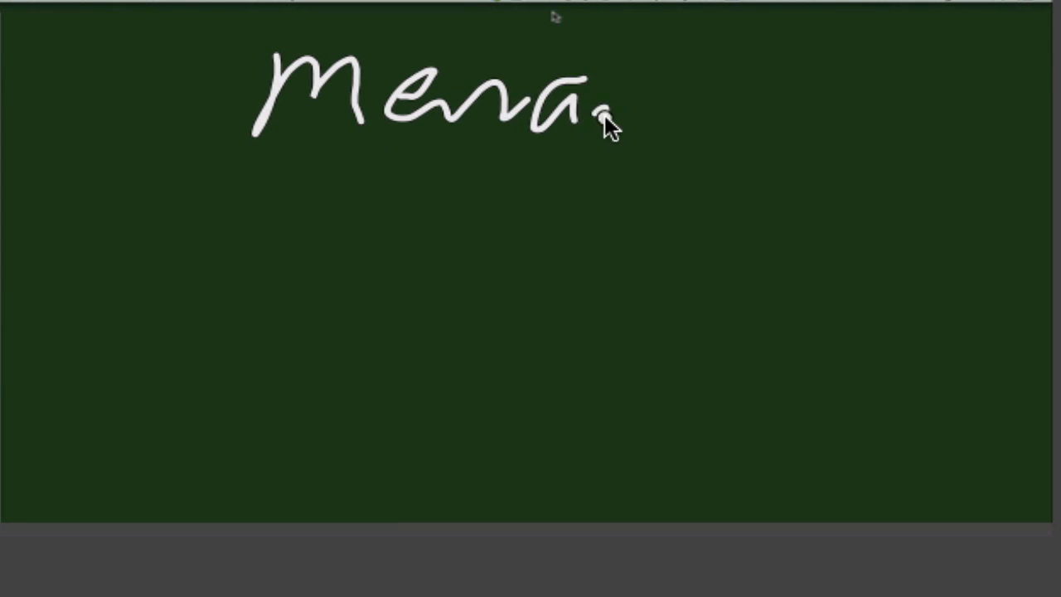
{"action": "left_click_drag", "start_coordinate": [597, 116], "coordinate": [846, 99]}
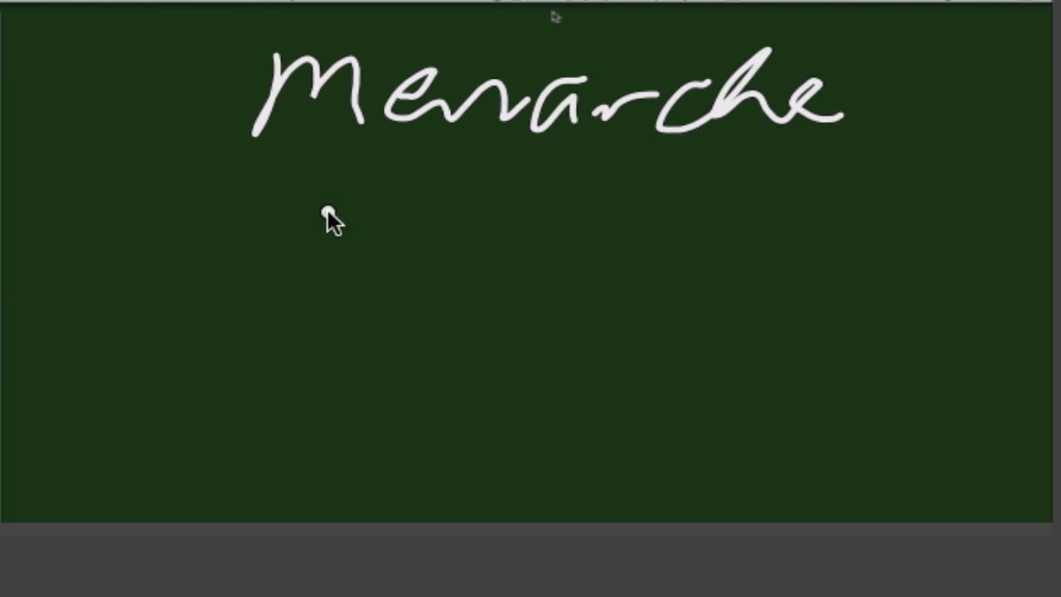
{"action": "left_click_drag", "start_coordinate": [414, 273], "coordinate": [505, 332]}
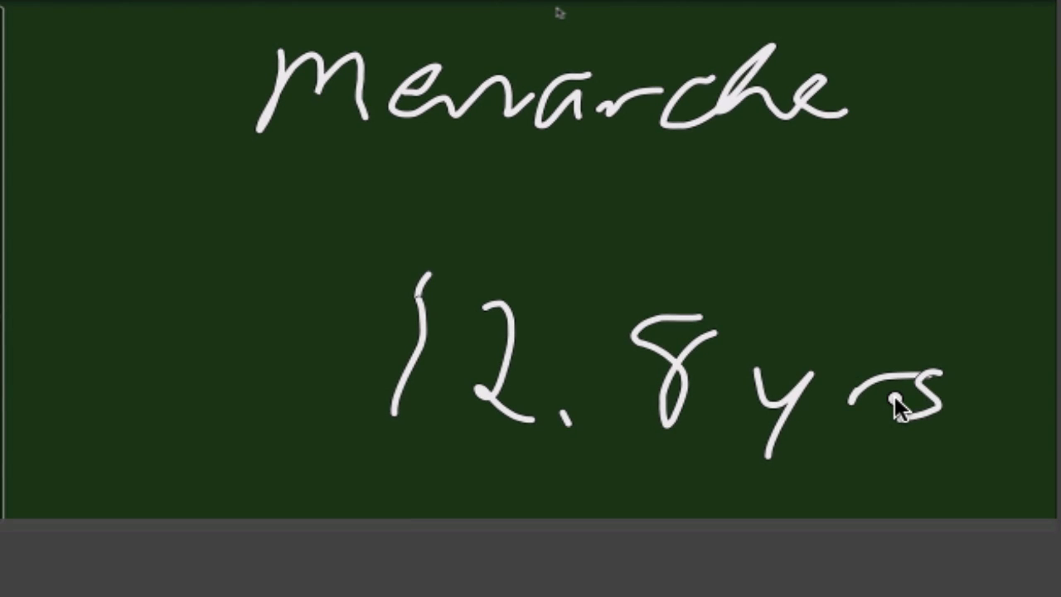
{"action": "mouse_move", "coordinate": [386, 75]}
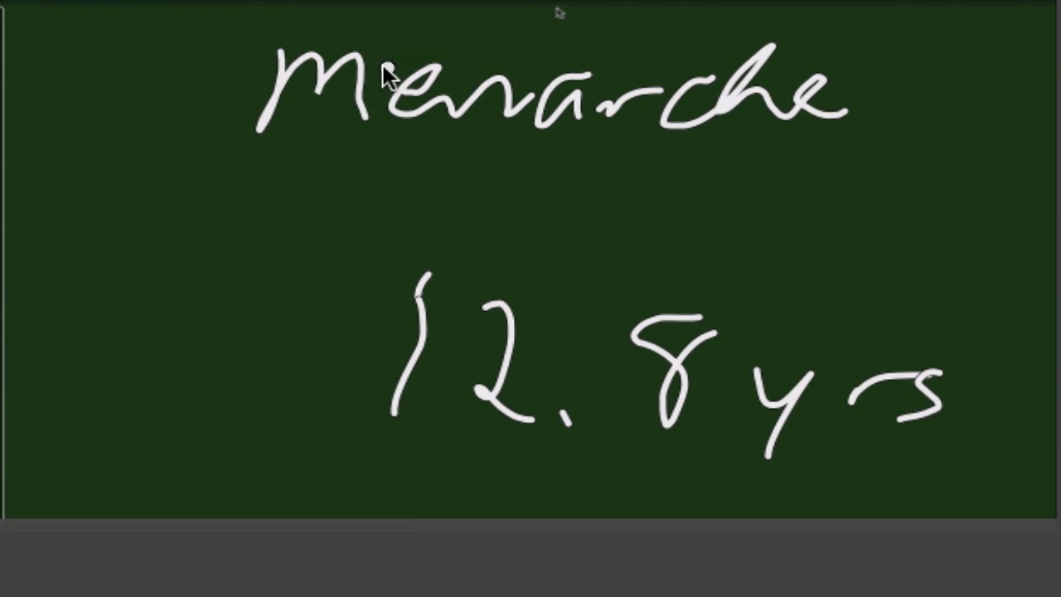
{"action": "left_click_drag", "start_coordinate": [203, 174], "coordinate": [150, 244]}
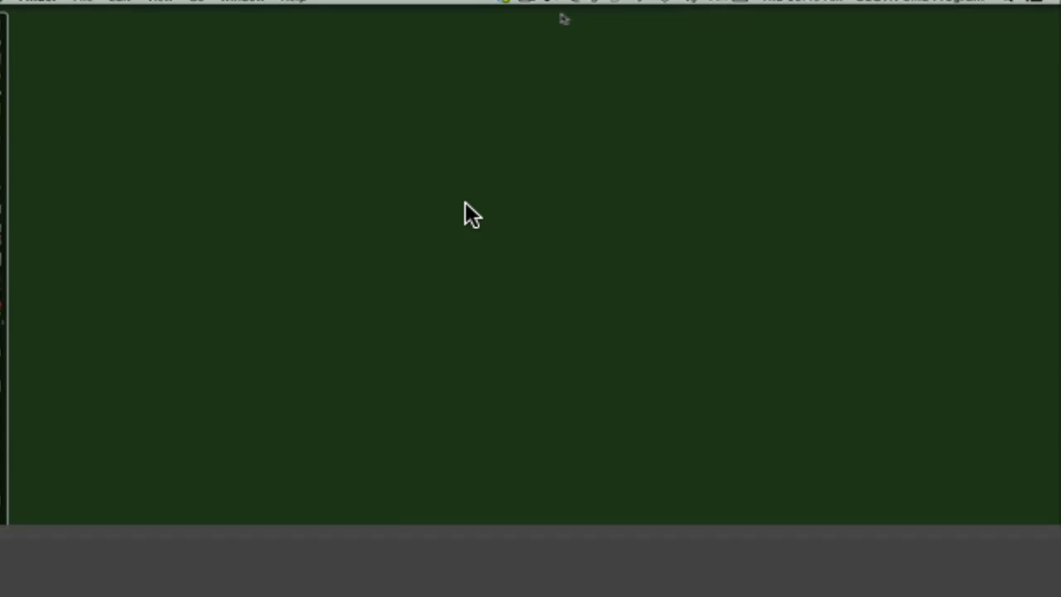
{"action": "mouse_move", "coordinate": [487, 79]}
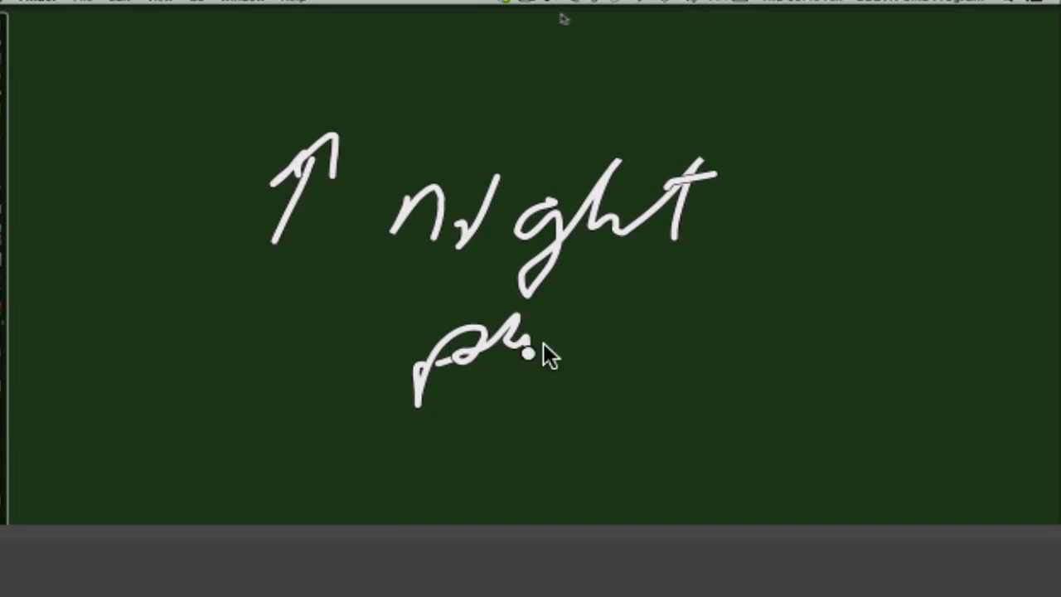
- Continue the note with the next word after 'night'
{"action": "left_click_drag", "start_coordinate": [531, 348], "coordinate": [829, 332]}
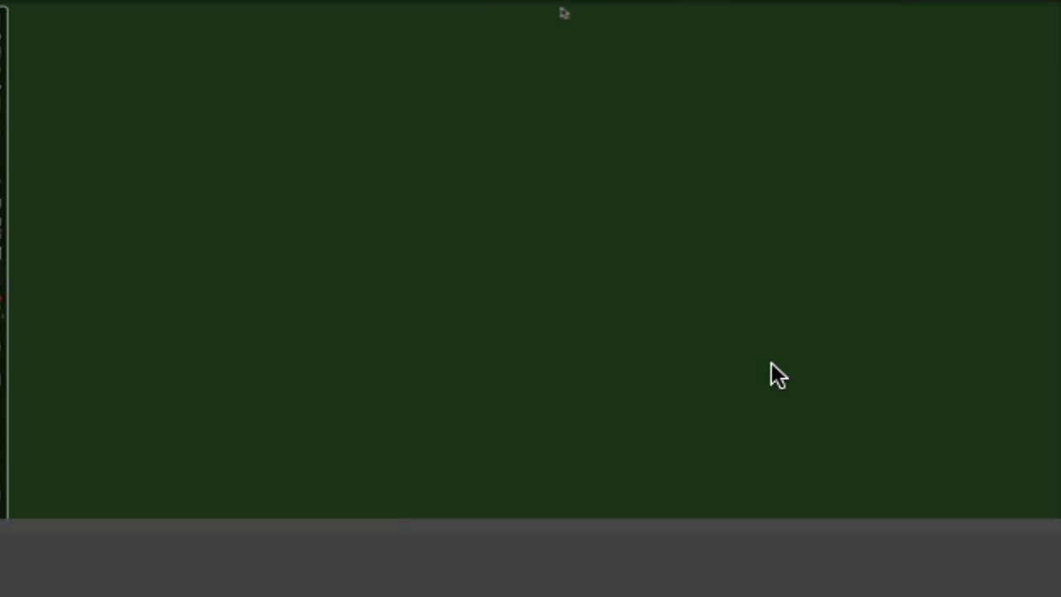
{"action": "mouse_move", "coordinate": [448, 16]}
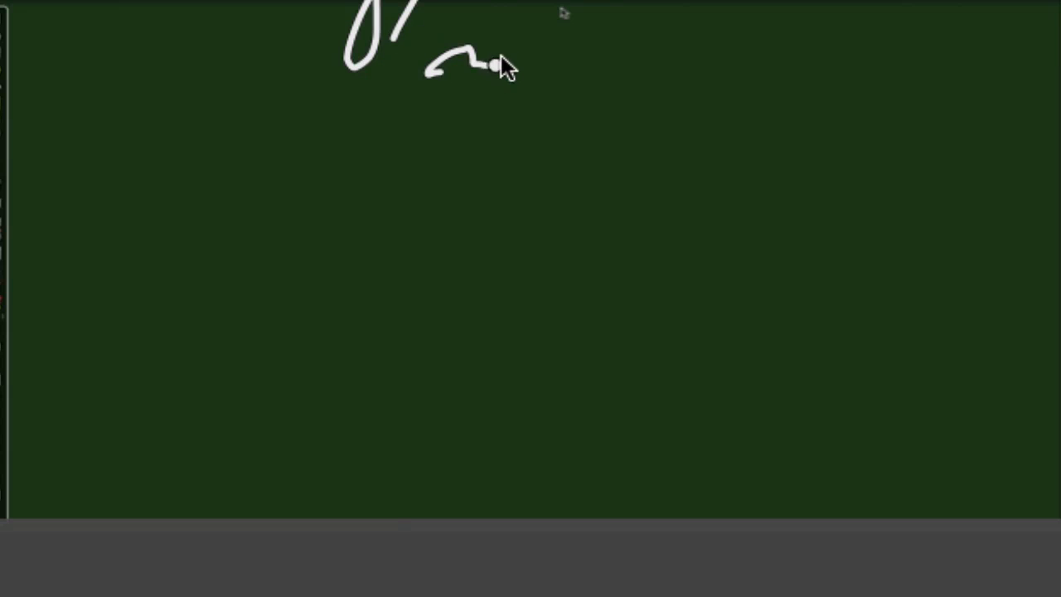
- Write Precocious across the top and add a note beneath it
{"action": "left_click_drag", "start_coordinate": [498, 66], "coordinate": [746, 62]}
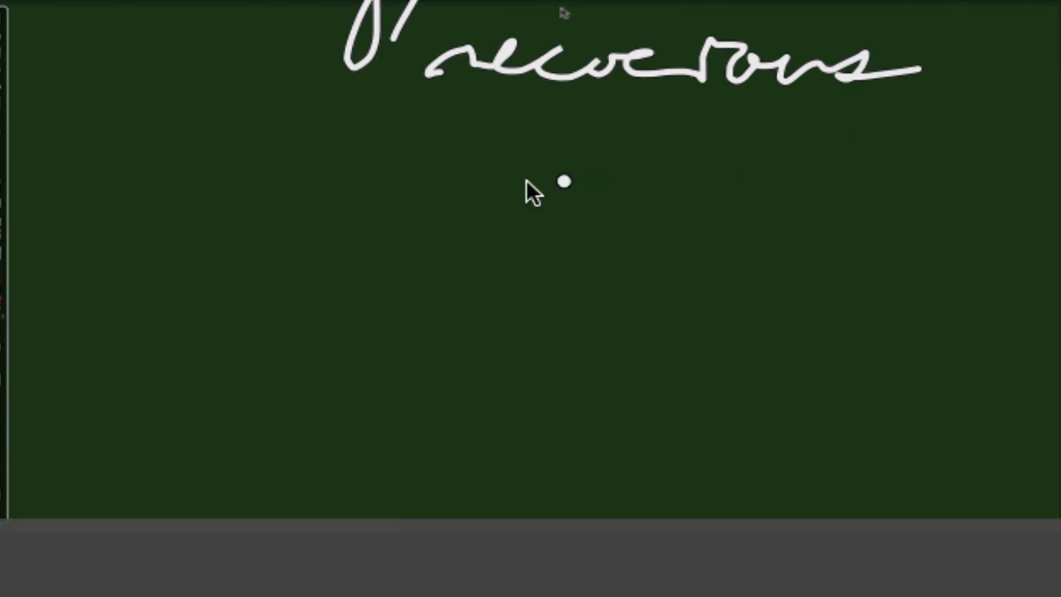
{"action": "left_click_drag", "start_coordinate": [423, 191], "coordinate": [353, 282]}
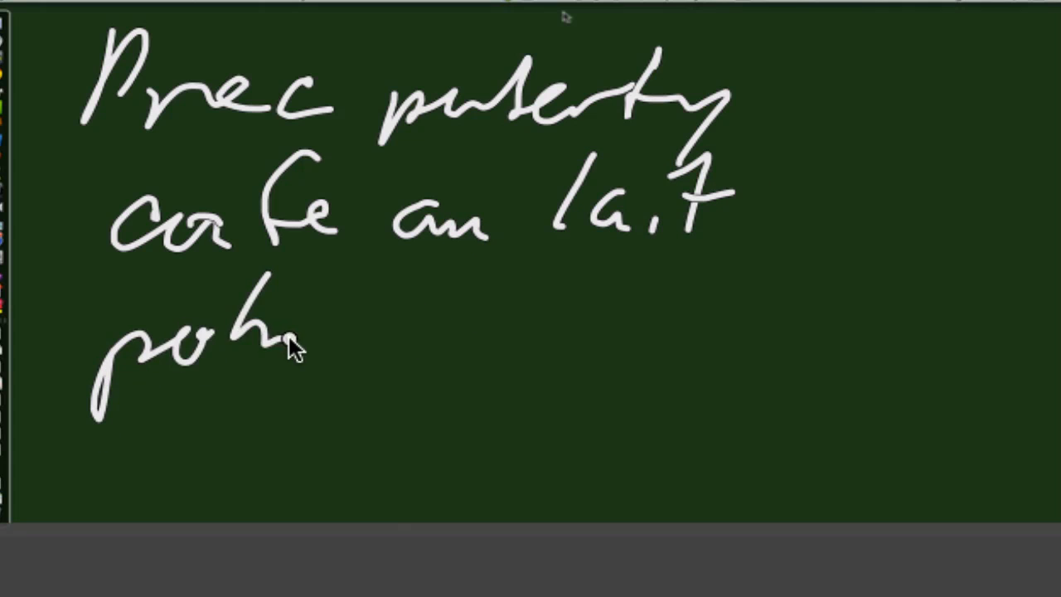
- Handwrite 'Polyostotic fibrous' beneath 'cafe au lait' under Prec puberty
{"action": "left_click_drag", "start_coordinate": [290, 340], "coordinate": [498, 332]}
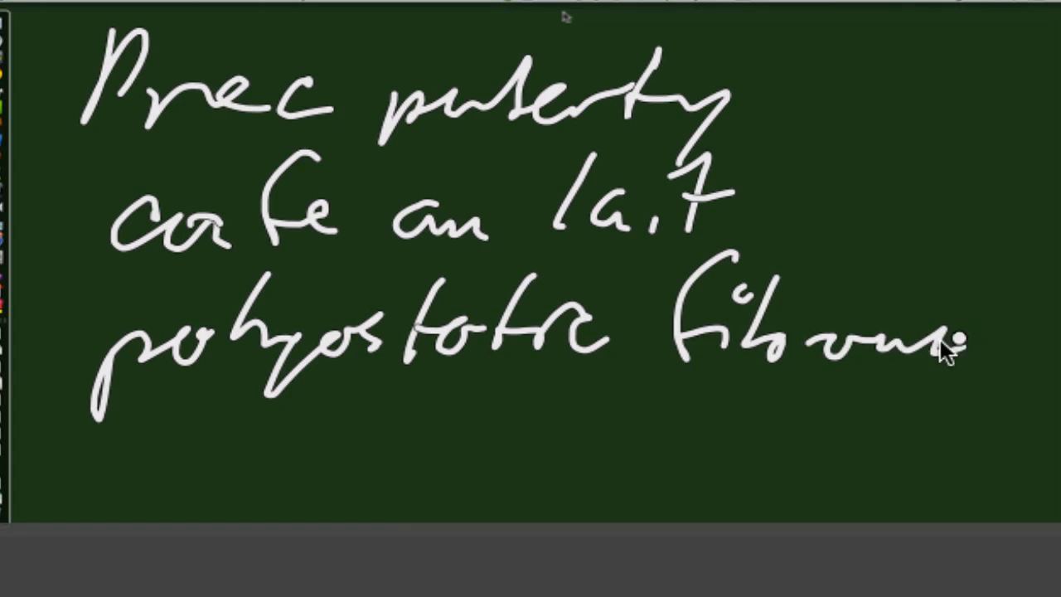
{"action": "left_click_drag", "start_coordinate": [929, 348], "coordinate": [448, 423]}
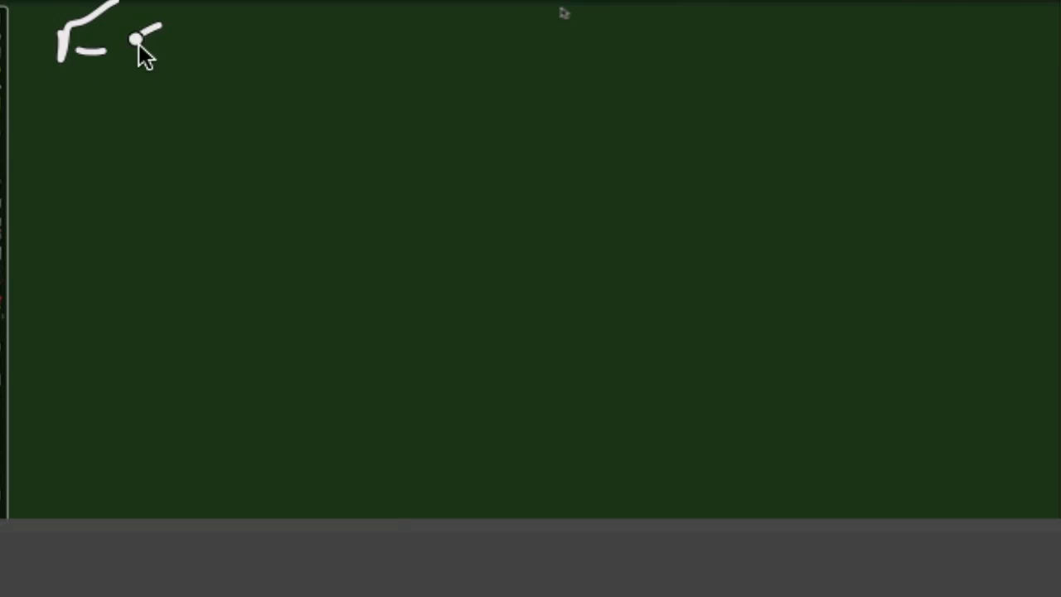
- Handwrite the hormone panel FSH, LH, hCG, TFT, DHEAS, T, E2, P4, 17OH Prog
{"action": "left_click_drag", "start_coordinate": [133, 42], "coordinate": [457, 42]}
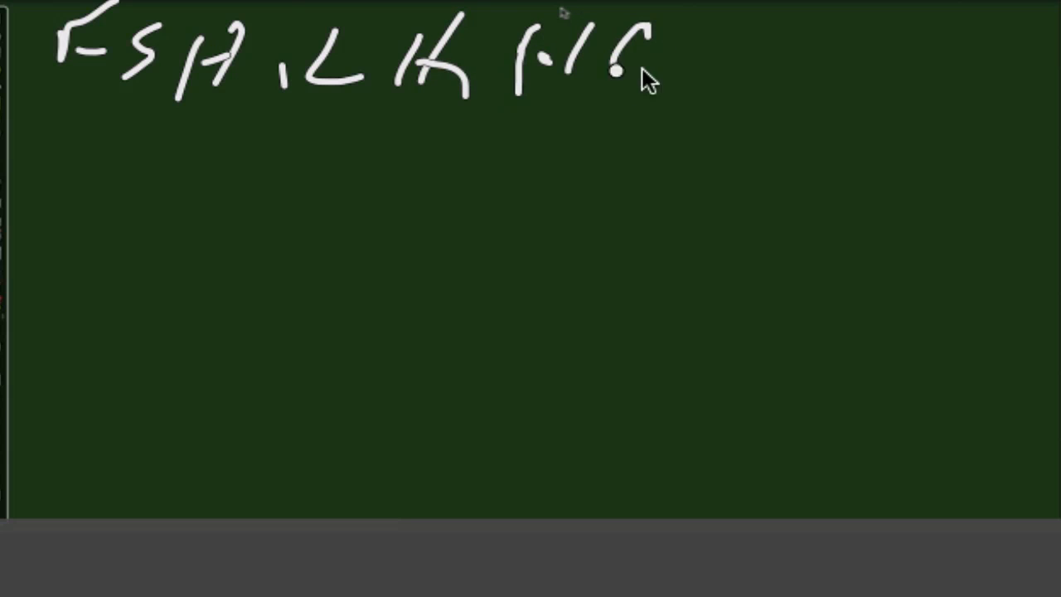
{"action": "left_click_drag", "start_coordinate": [638, 58], "coordinate": [763, 74]}
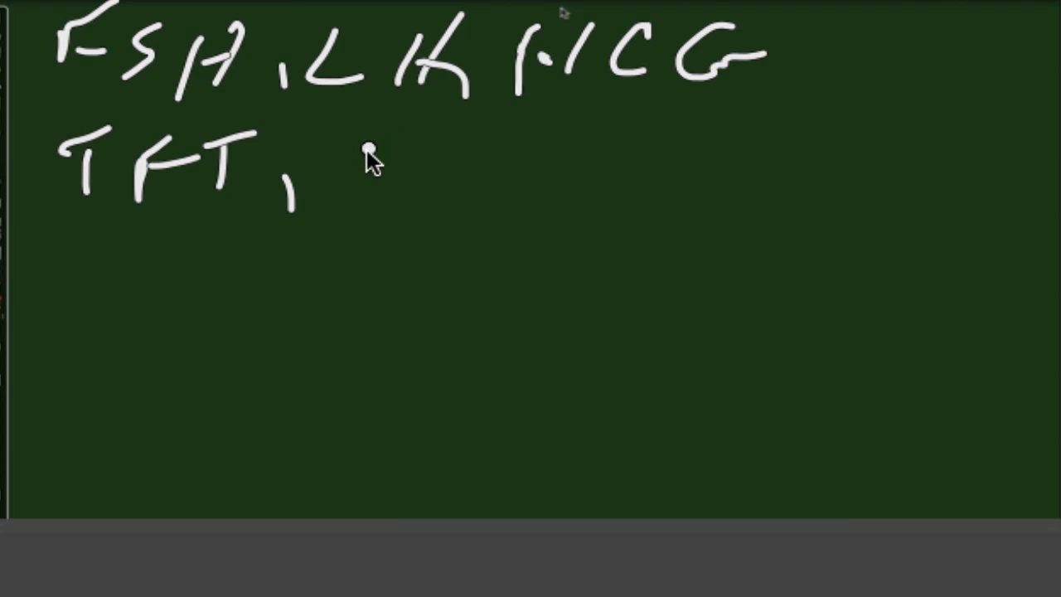
{"action": "mouse_move", "coordinate": [373, 170]}
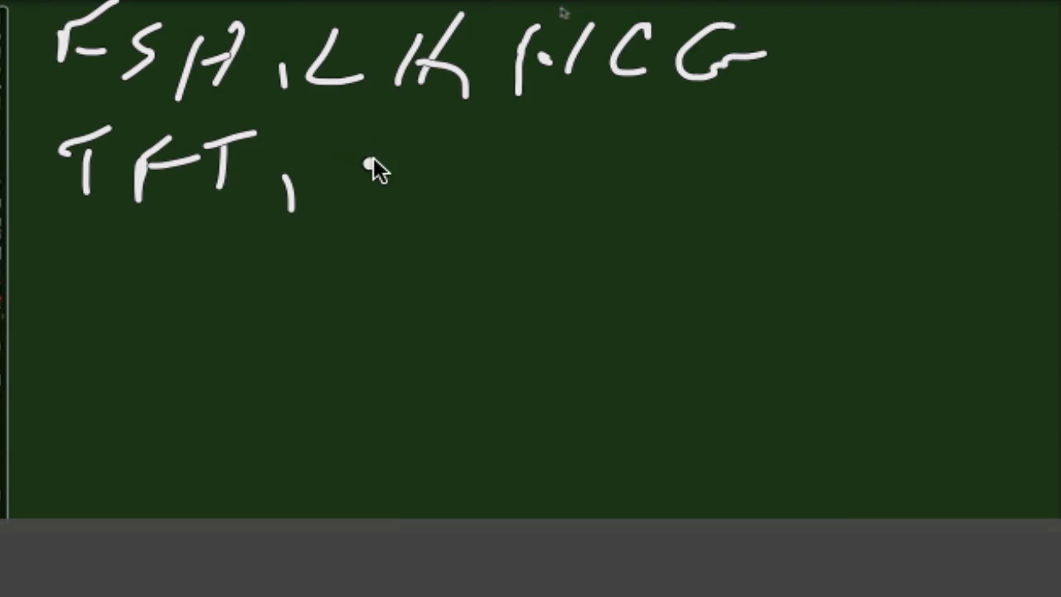
{"action": "mouse_move", "coordinate": [344, 158]}
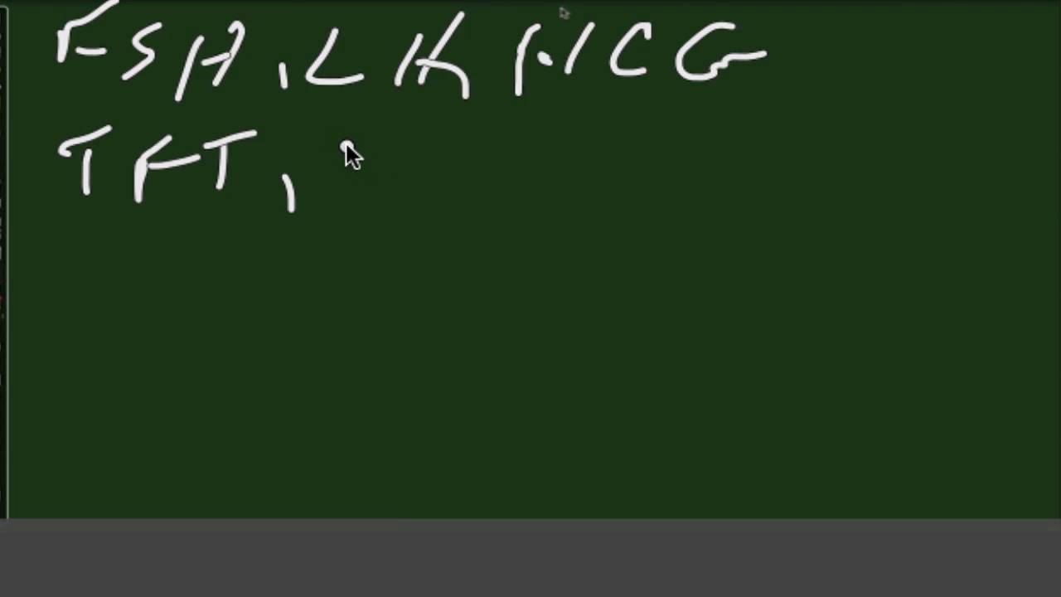
{"action": "mouse_move", "coordinate": [363, 153]}
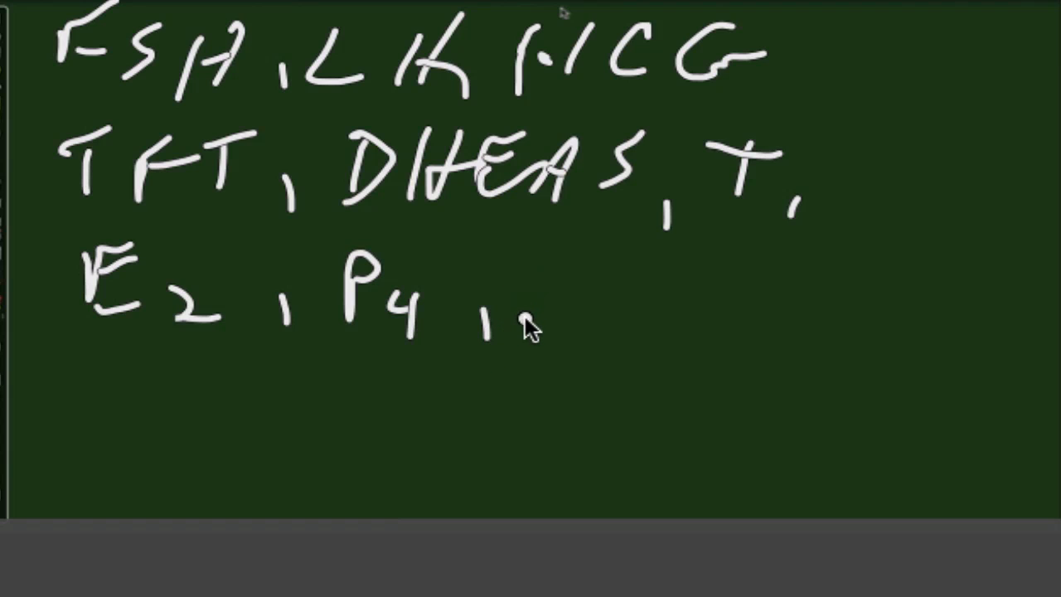
{"action": "mouse_move", "coordinate": [549, 281]}
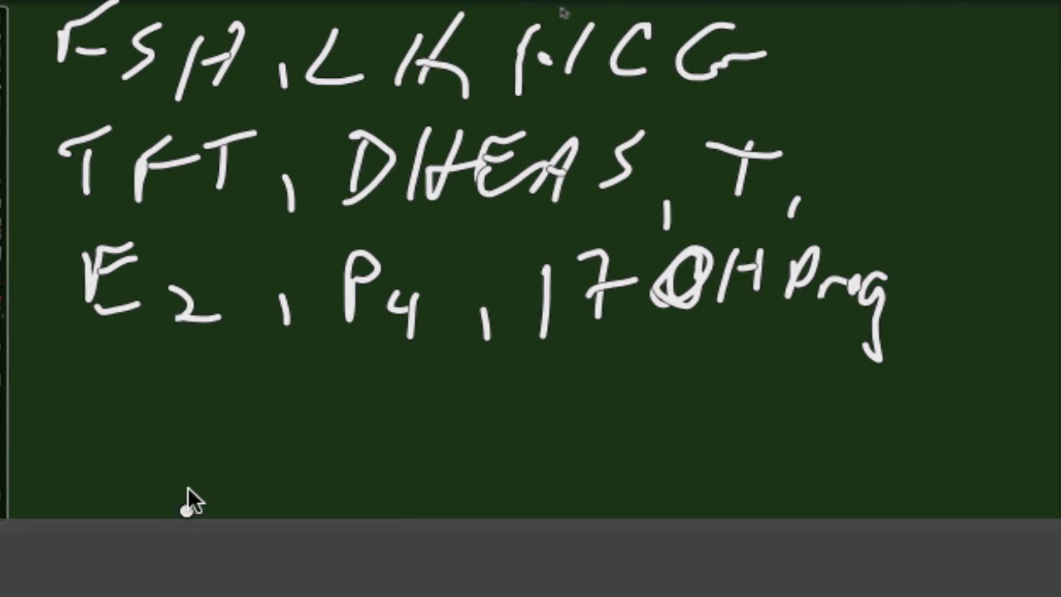
{"action": "left_click_drag", "start_coordinate": [74, 381], "coordinate": [323, 423]}
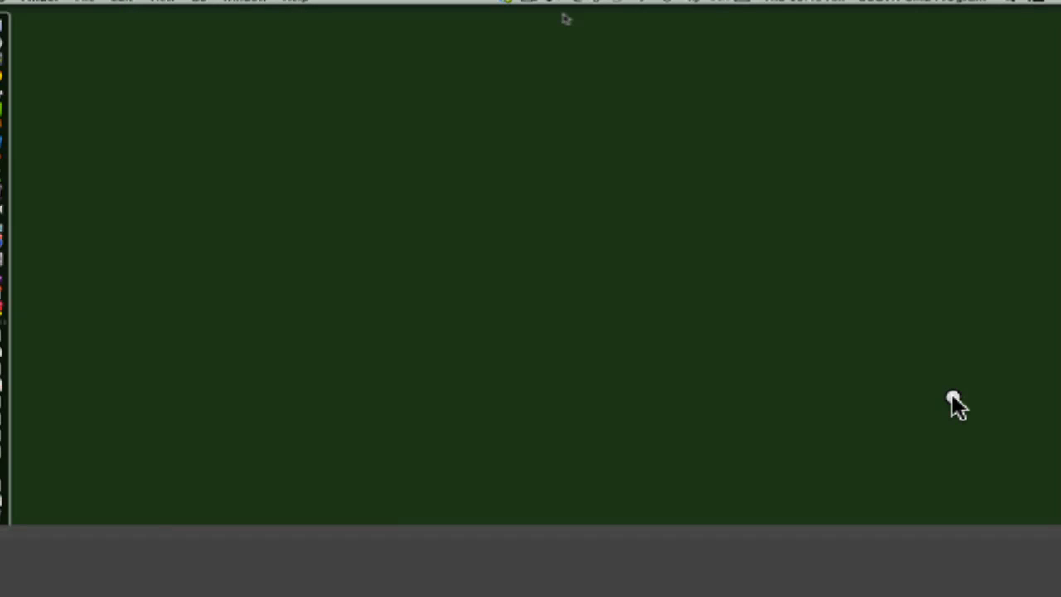
{"action": "mouse_move", "coordinate": [173, 77]}
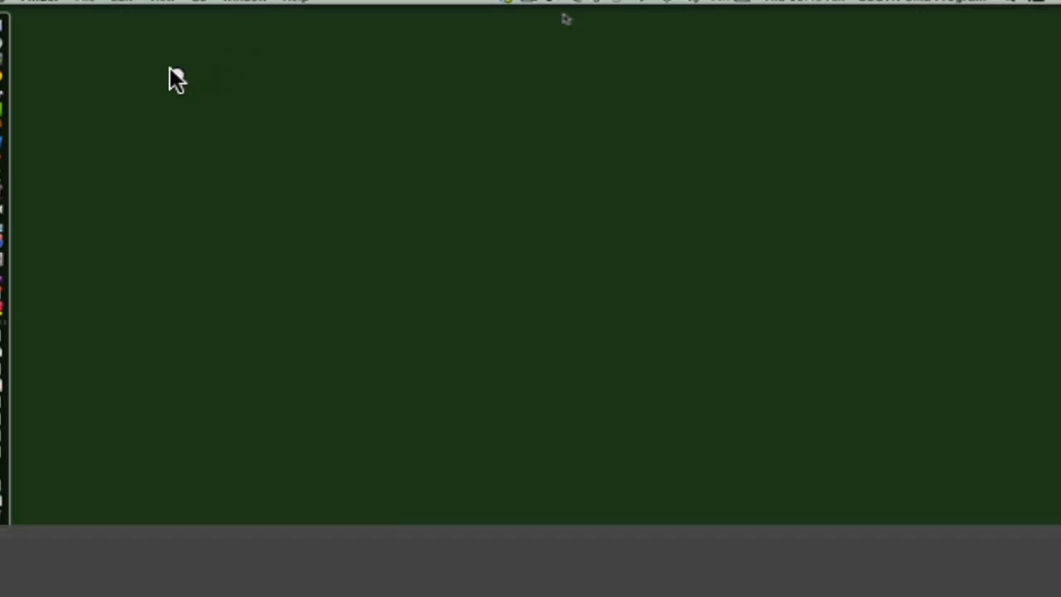
- Write 'Bone' then 'Age' in white across the top-left of the board
{"action": "left_click_drag", "start_coordinate": [153, 49], "coordinate": [207, 133]}
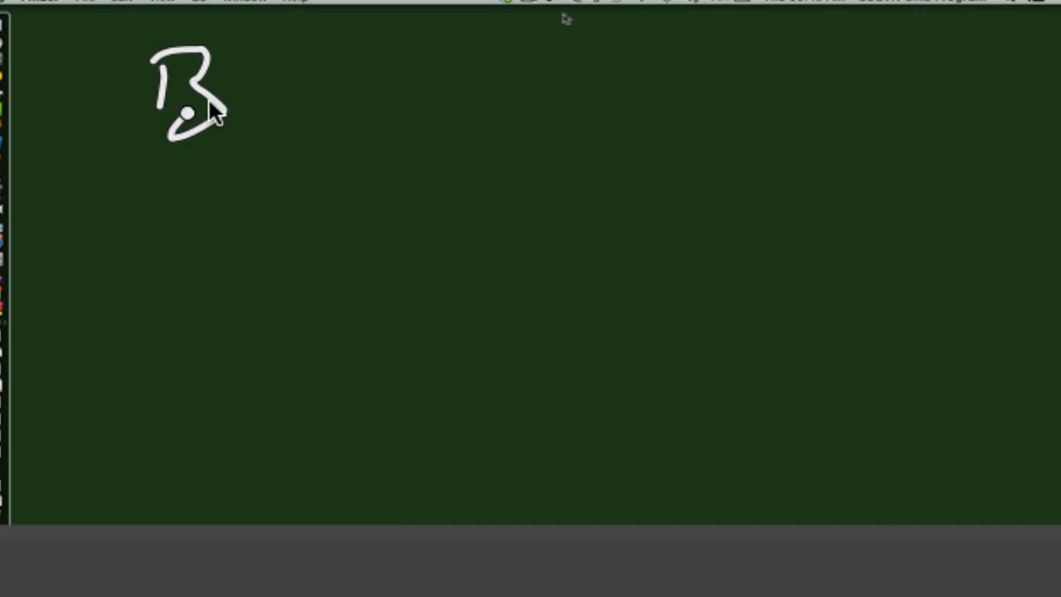
{"action": "left_click_drag", "start_coordinate": [215, 108], "coordinate": [448, 100]}
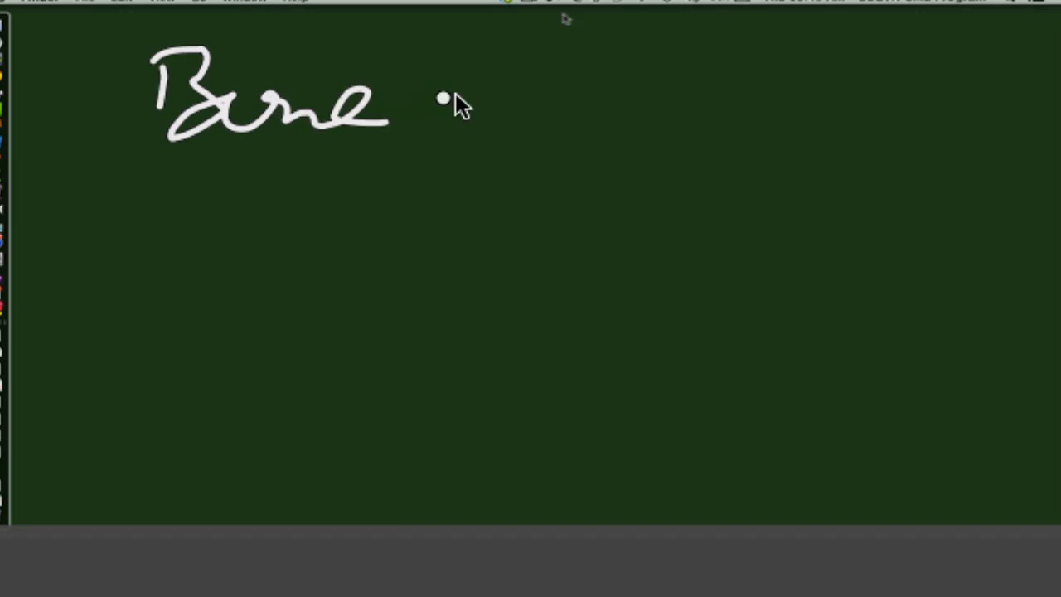
{"action": "left_click_drag", "start_coordinate": [431, 83], "coordinate": [614, 124]}
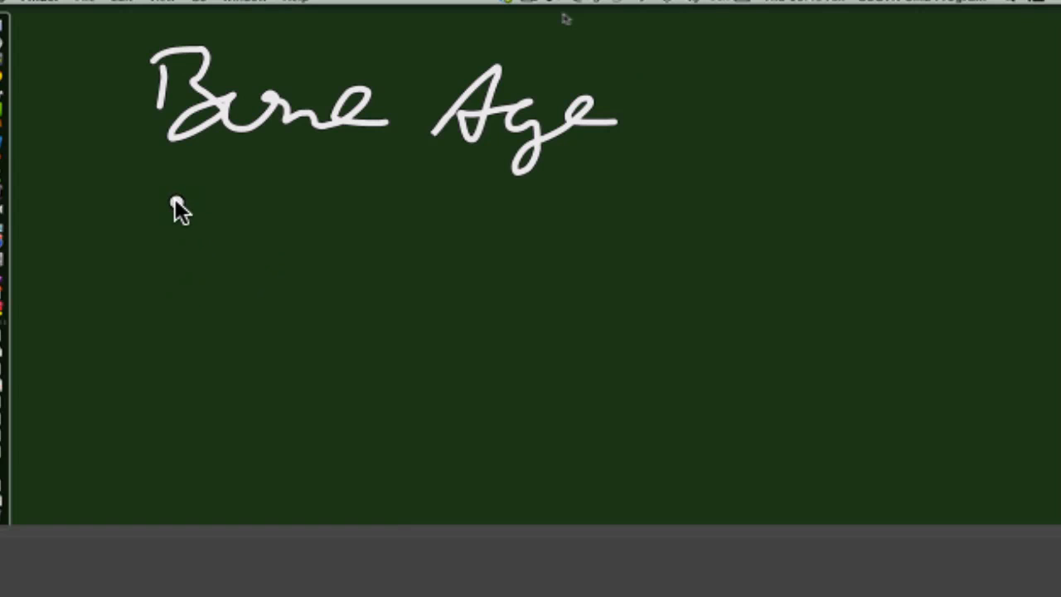
{"action": "mouse_move", "coordinate": [193, 206]}
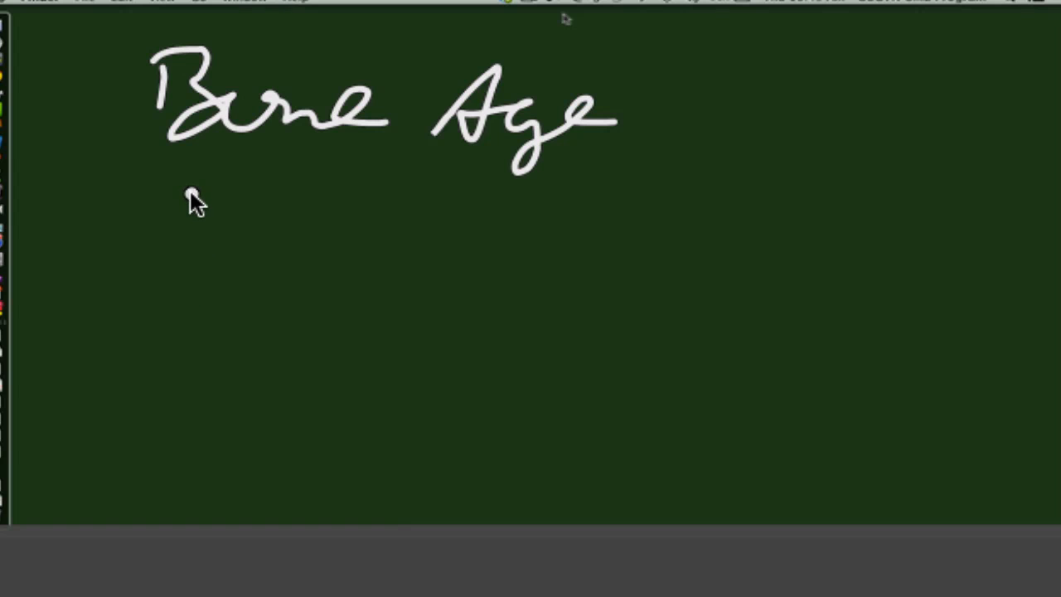